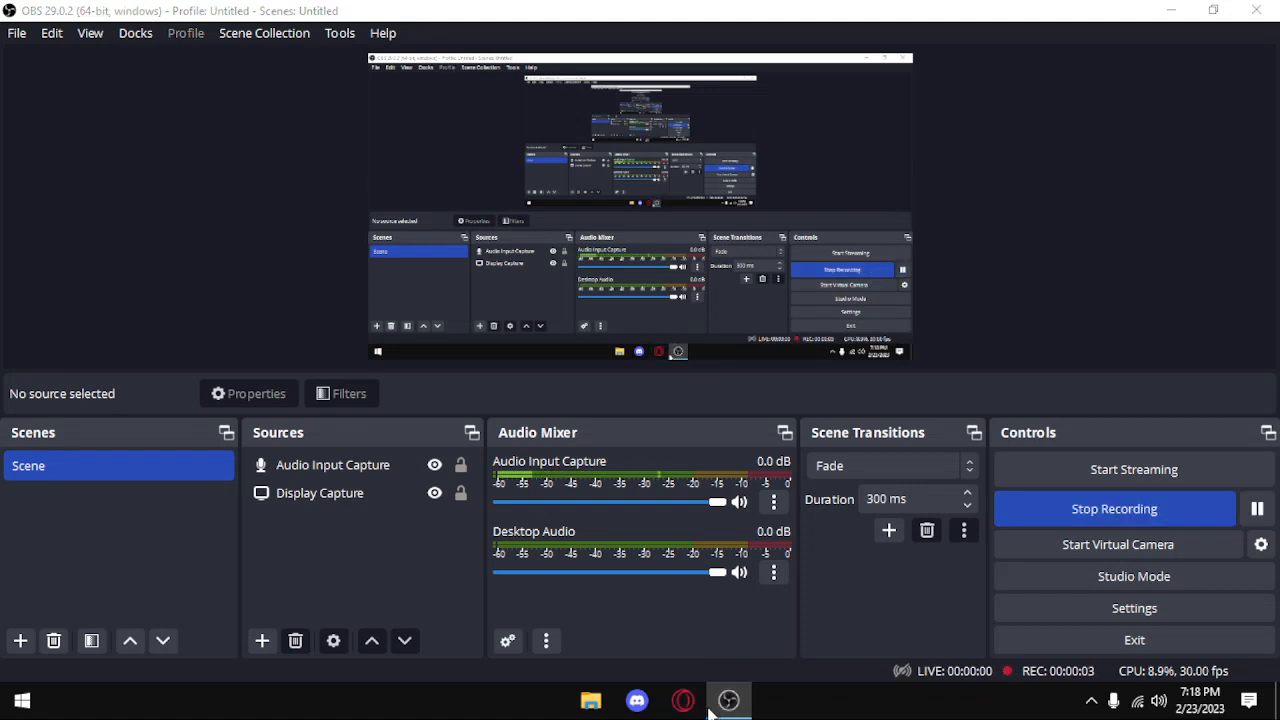
# Minimize OBS Studio while it keeps recording the display and audio.
pyautogui.click(728, 700)
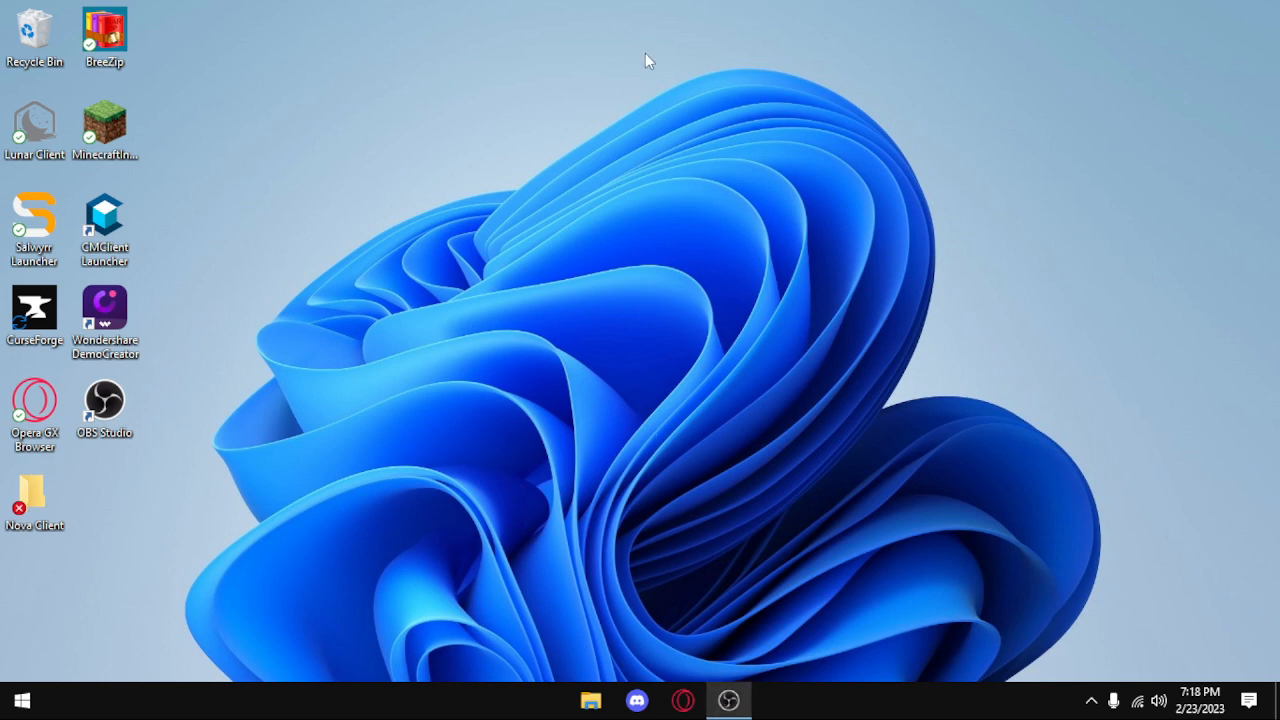
pyautogui.moveTo(622, 292)
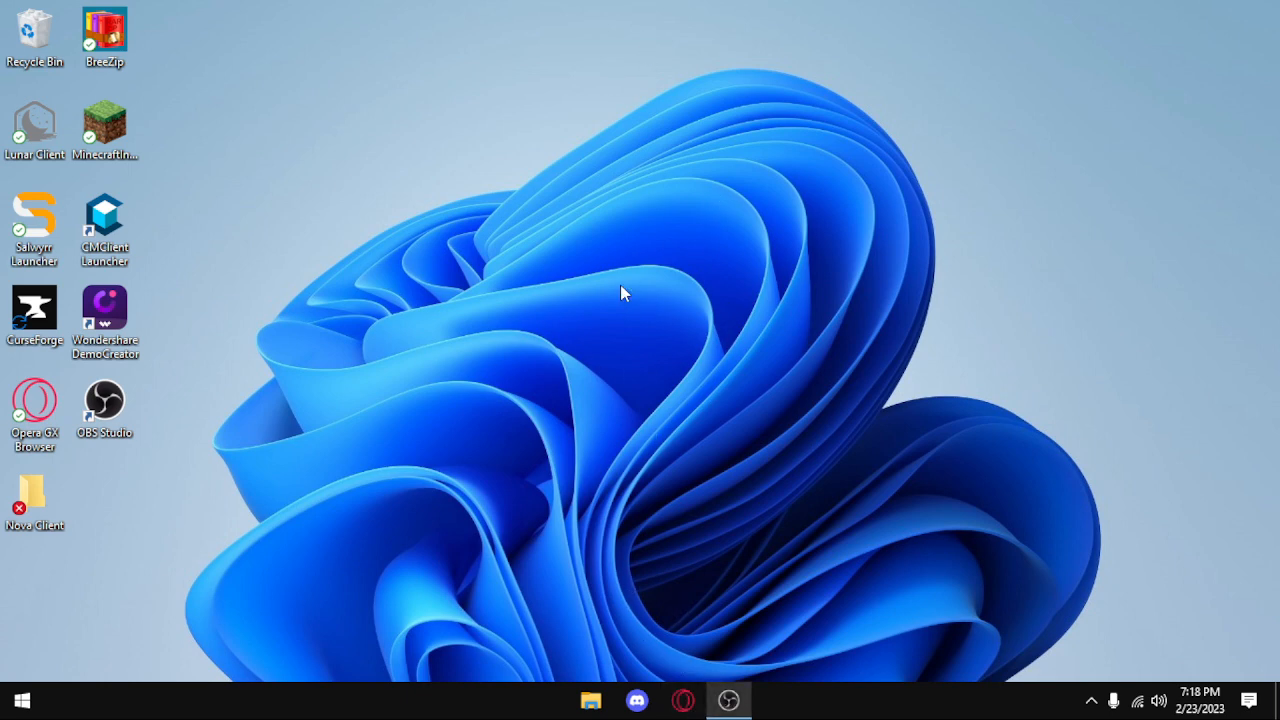
pyautogui.moveTo(656, 304)
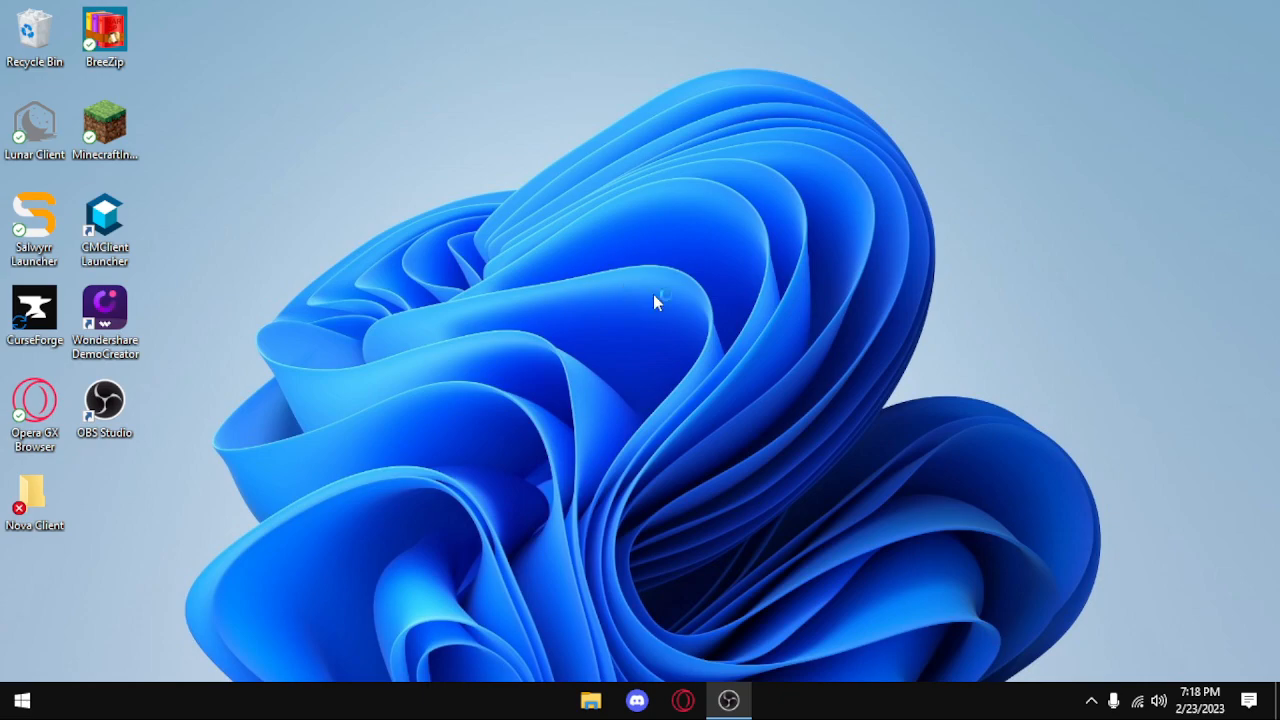
# Launch Opera GX and load the Nova Client - Download page via the 'site' history entry.
pyautogui.click(684, 700)
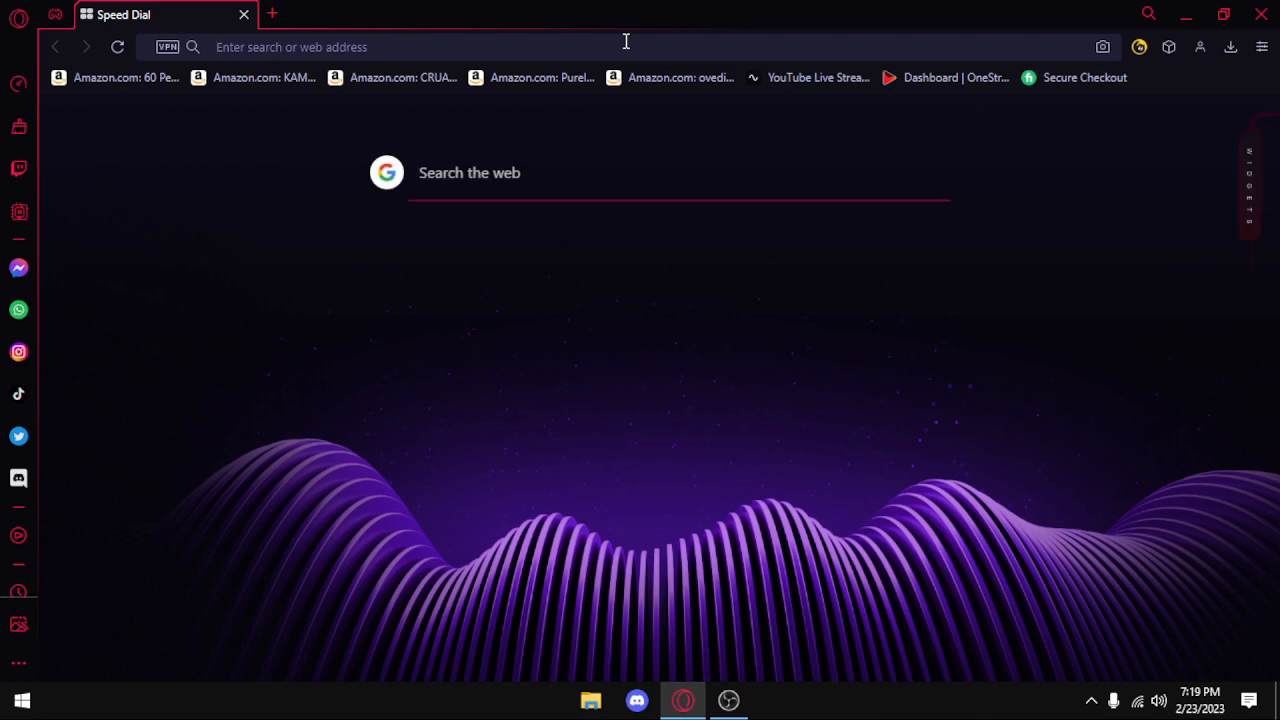
pyautogui.write('site')
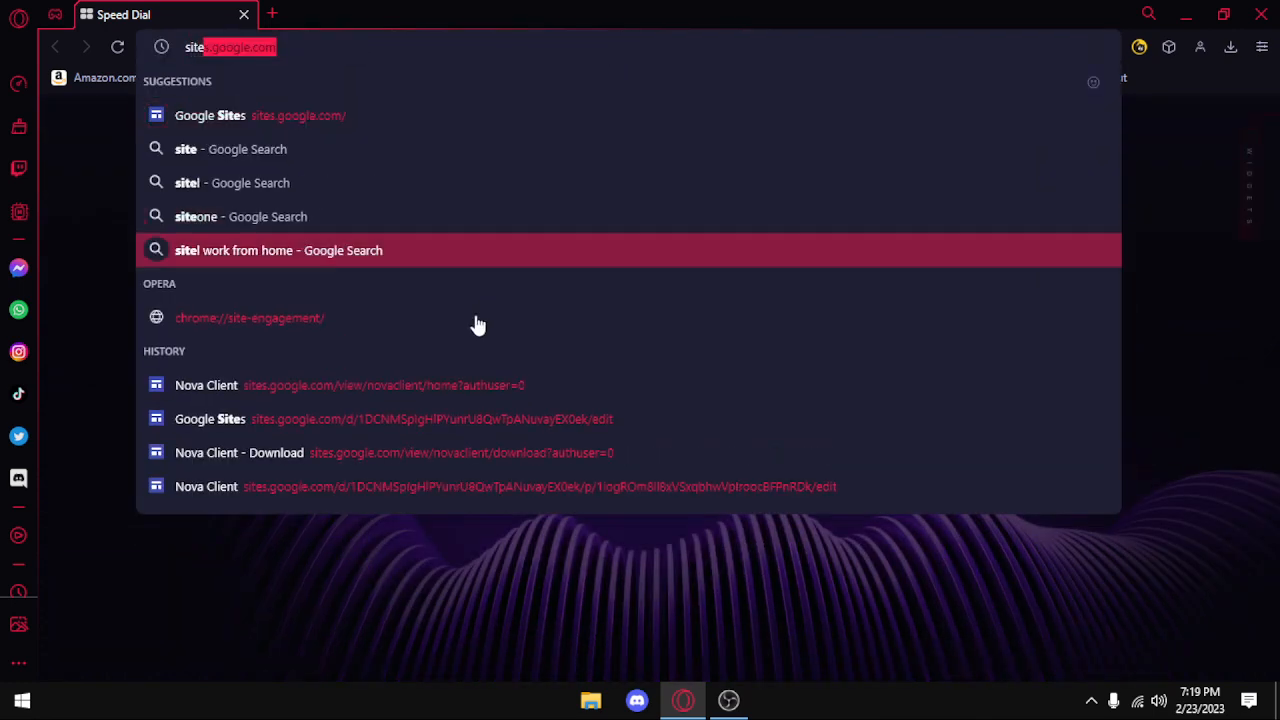
pyautogui.click(240, 452)
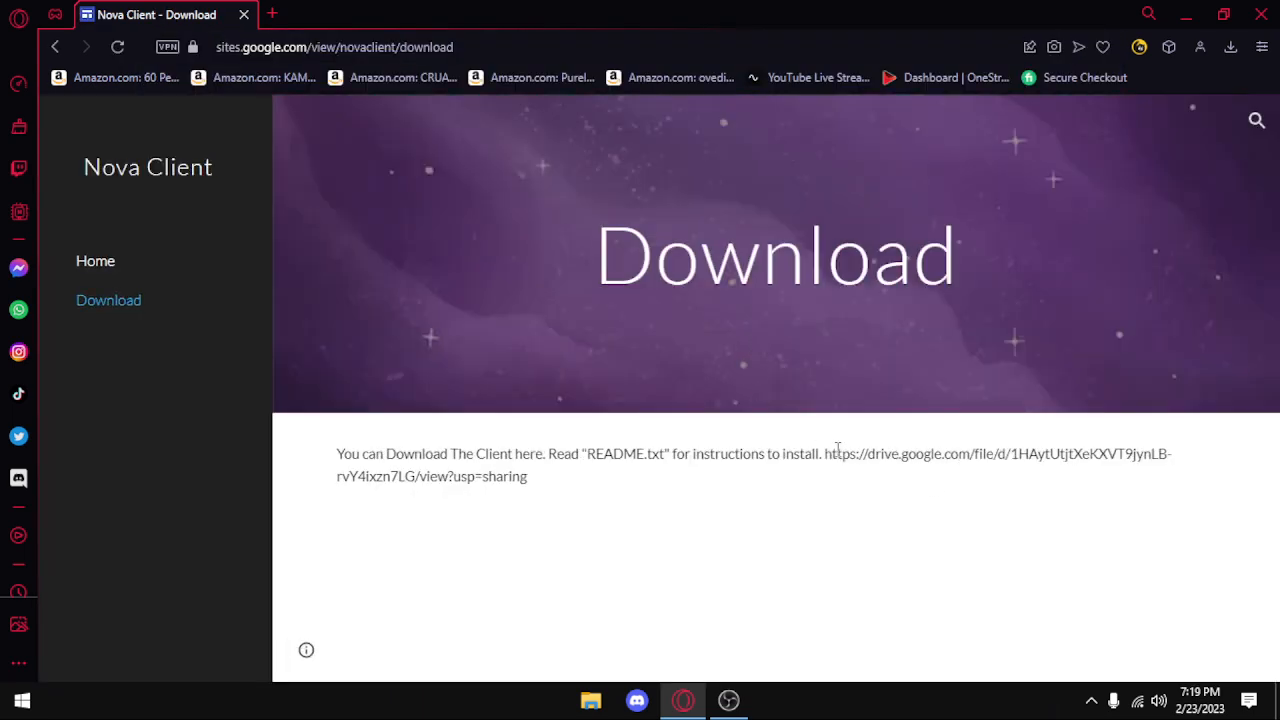
pyautogui.moveTo(820, 488)
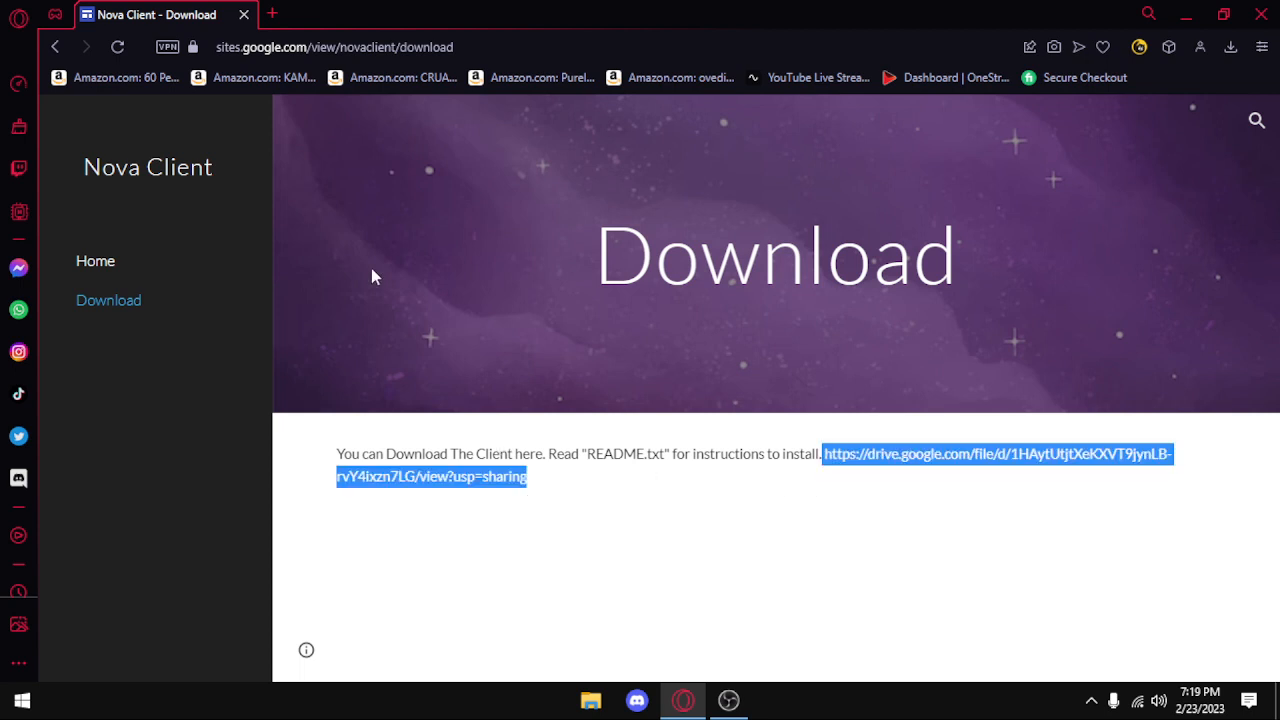
# Follow the Drive link to preview Nova Client (extract).zip, then begin closing Opera.
pyautogui.click(272, 12)
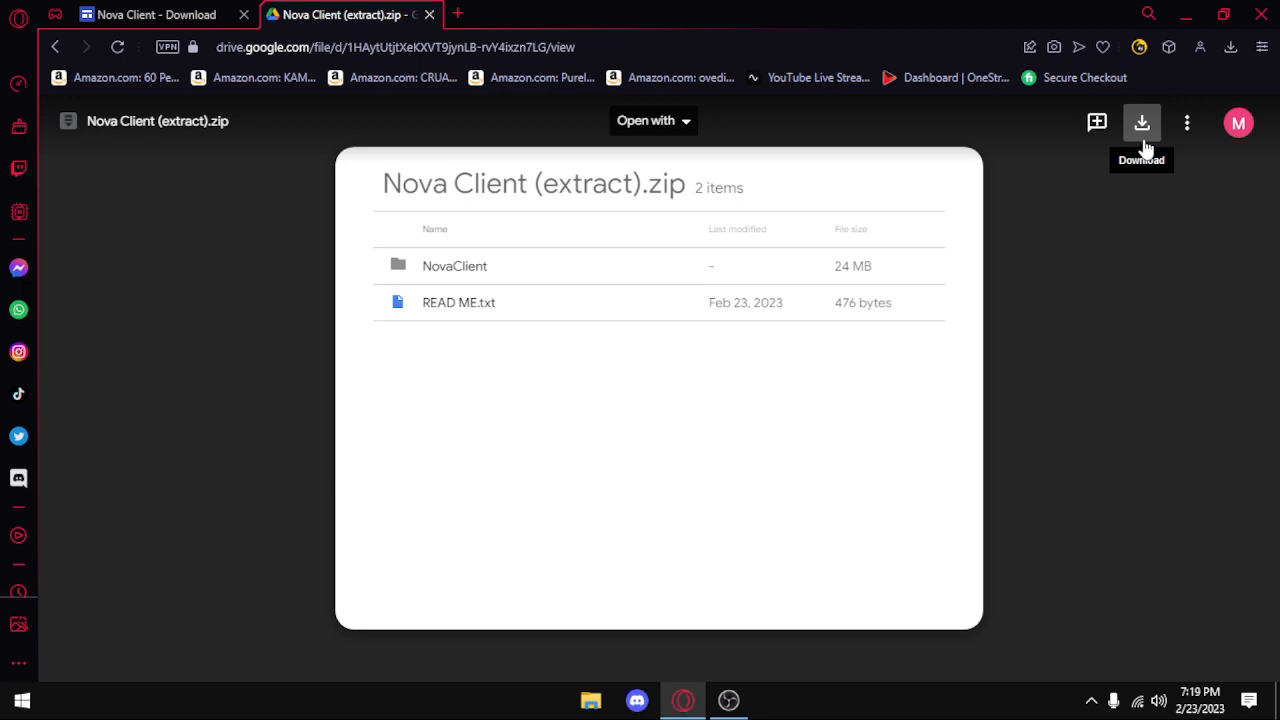
pyautogui.moveTo(1098, 204)
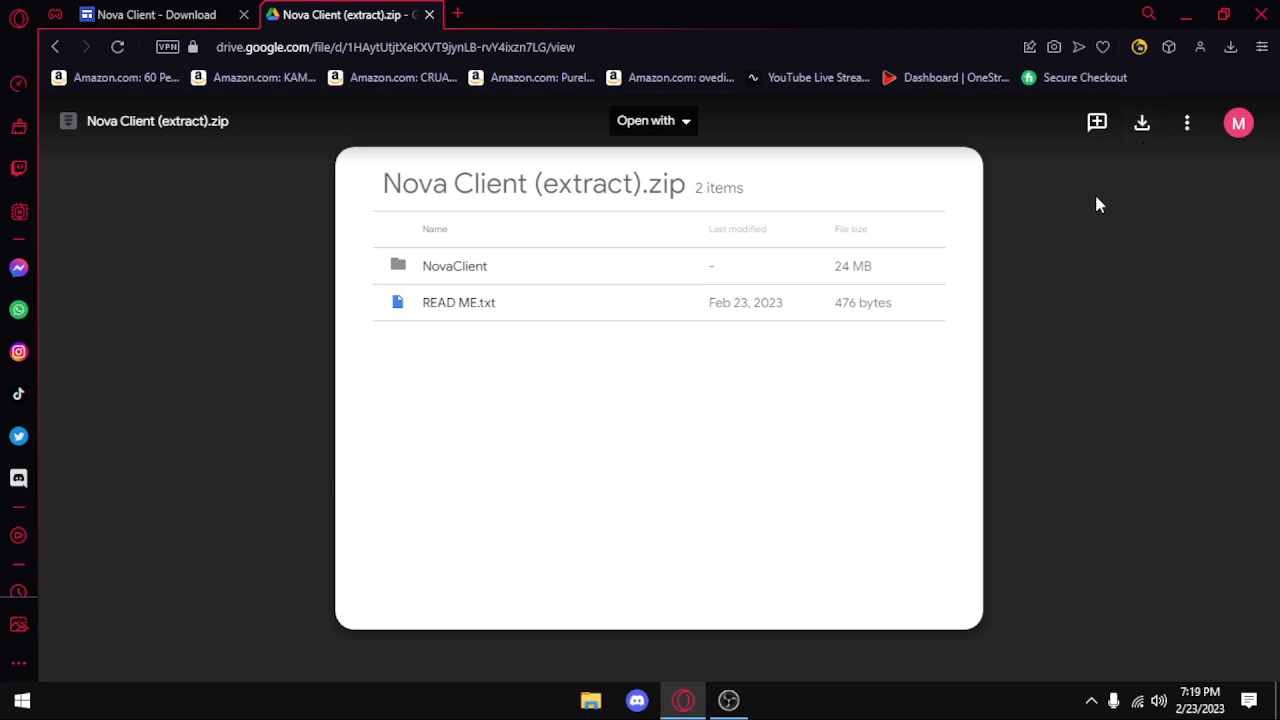
pyautogui.moveTo(610, 218)
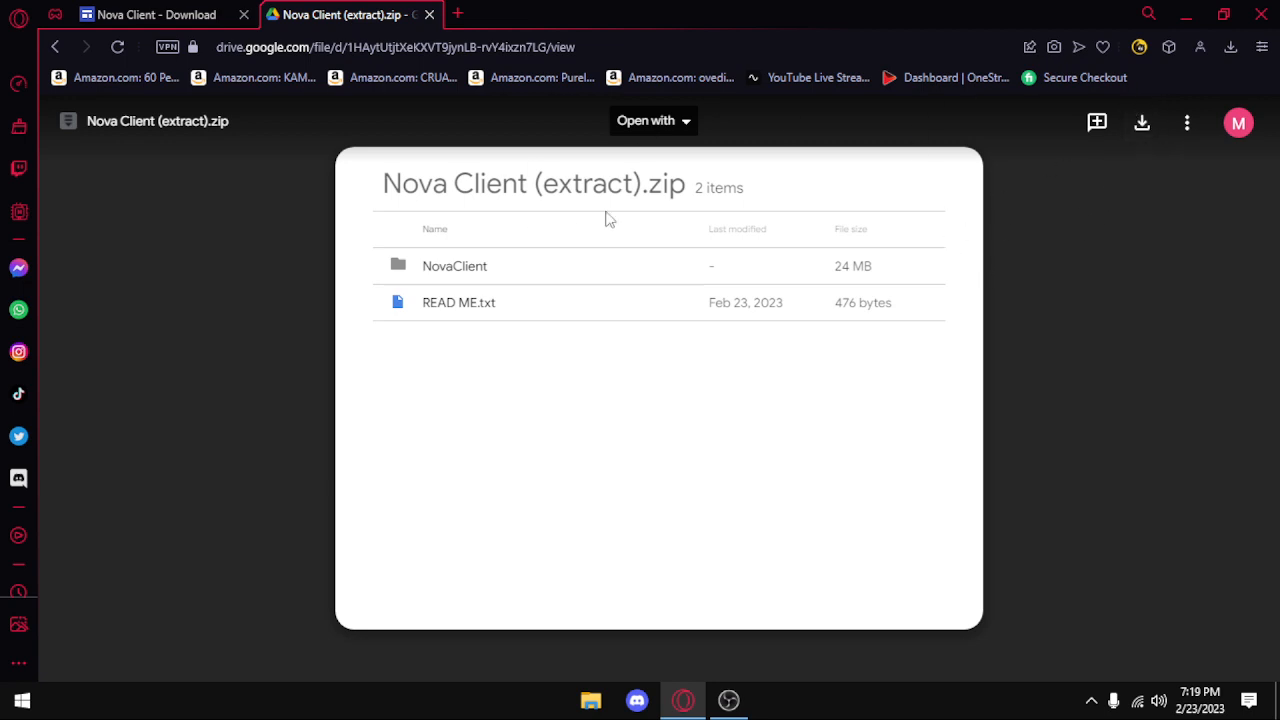
pyautogui.moveTo(434, 192)
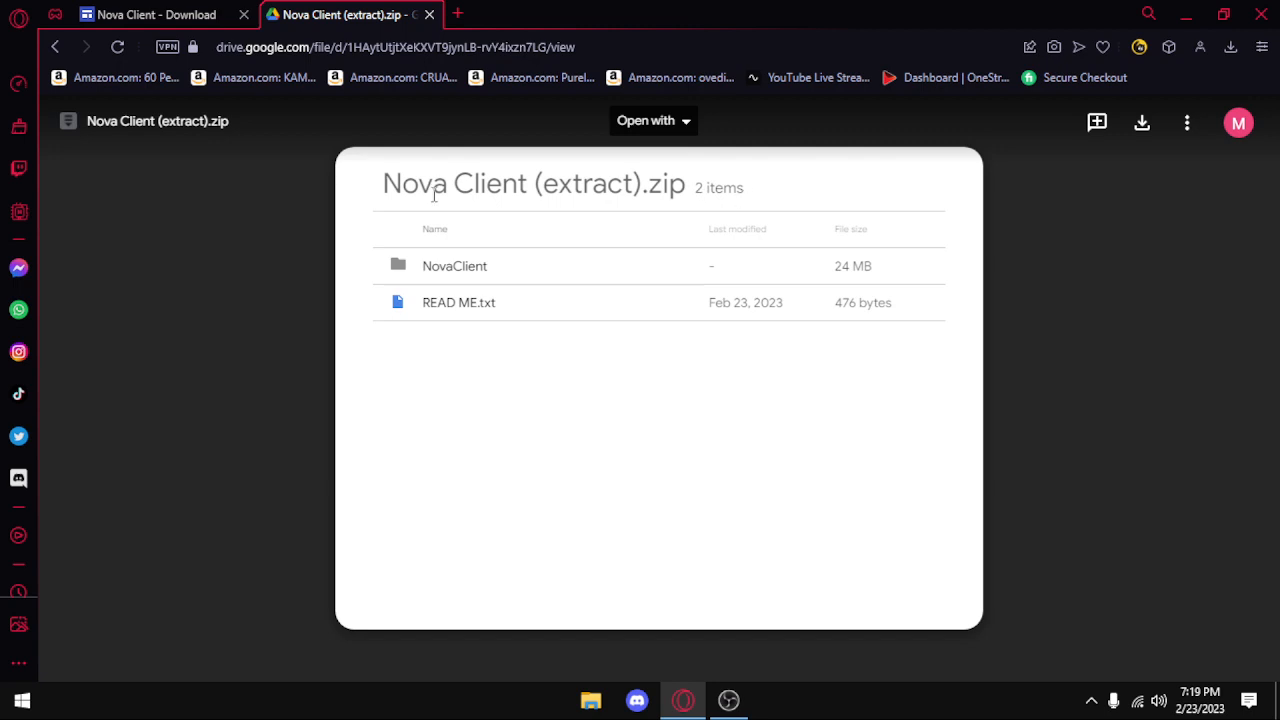
pyautogui.moveTo(1090, 232)
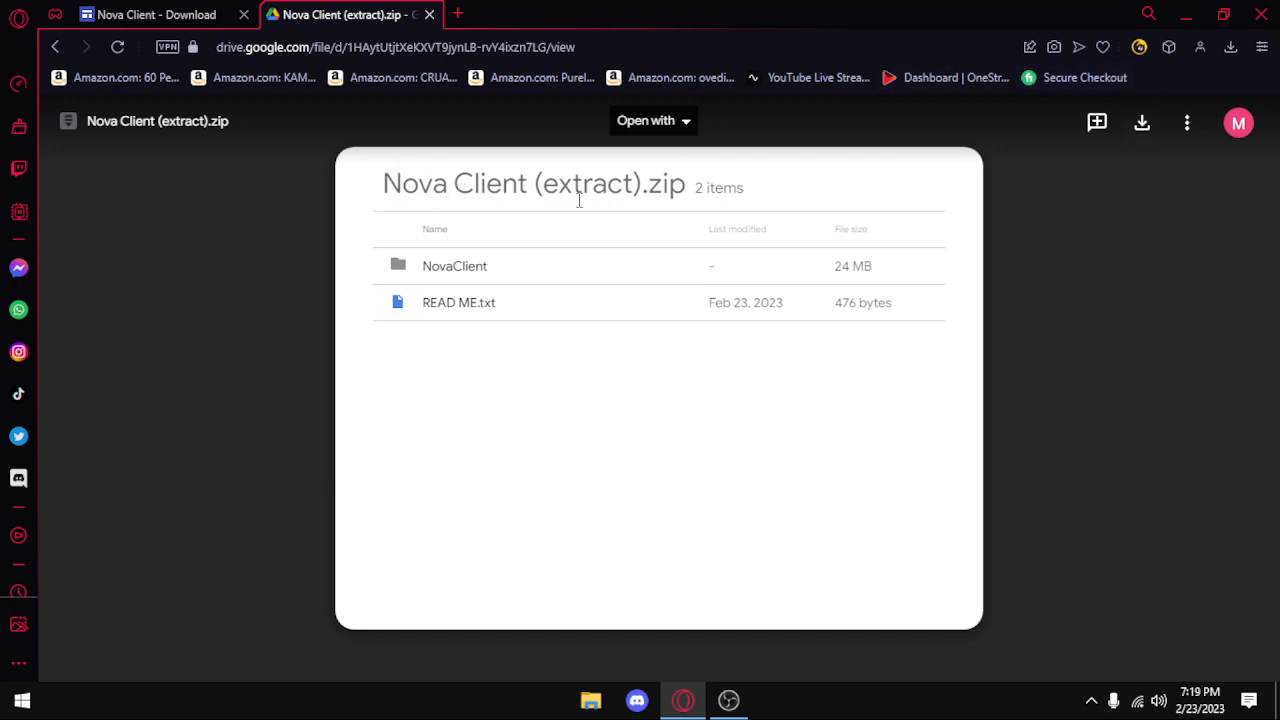
pyautogui.moveTo(788, 260)
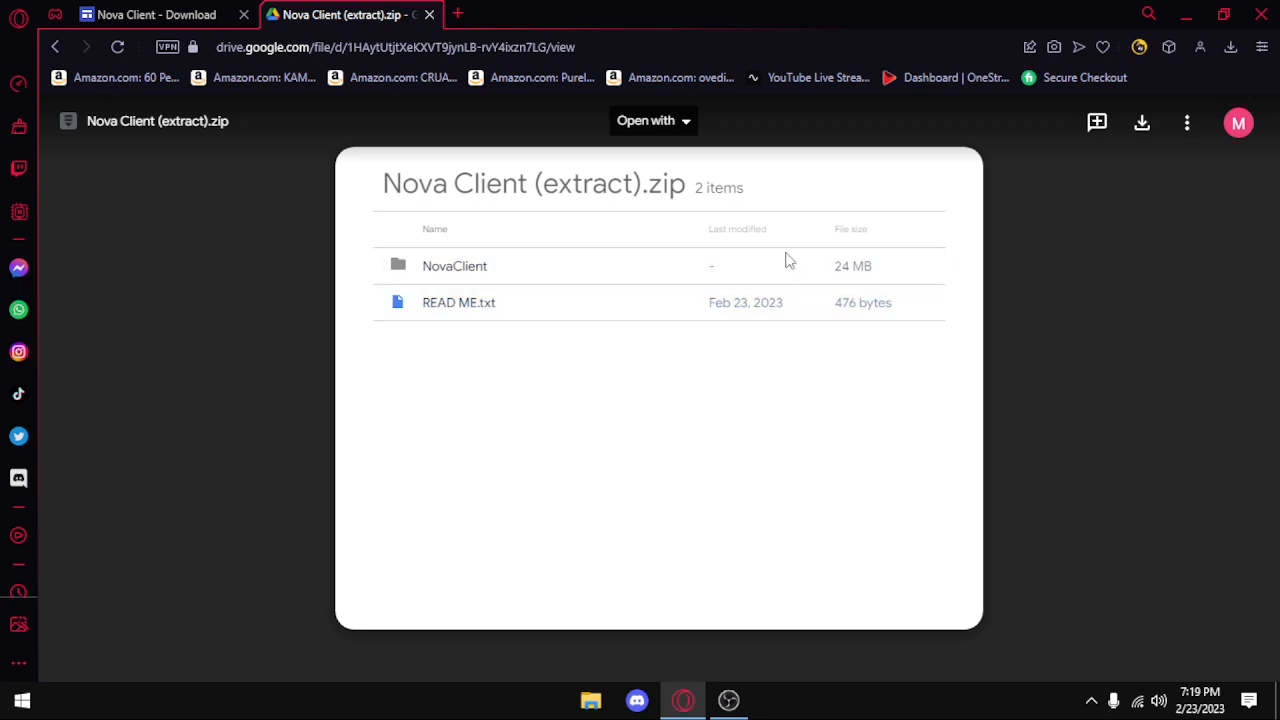
pyautogui.moveTo(688, 172)
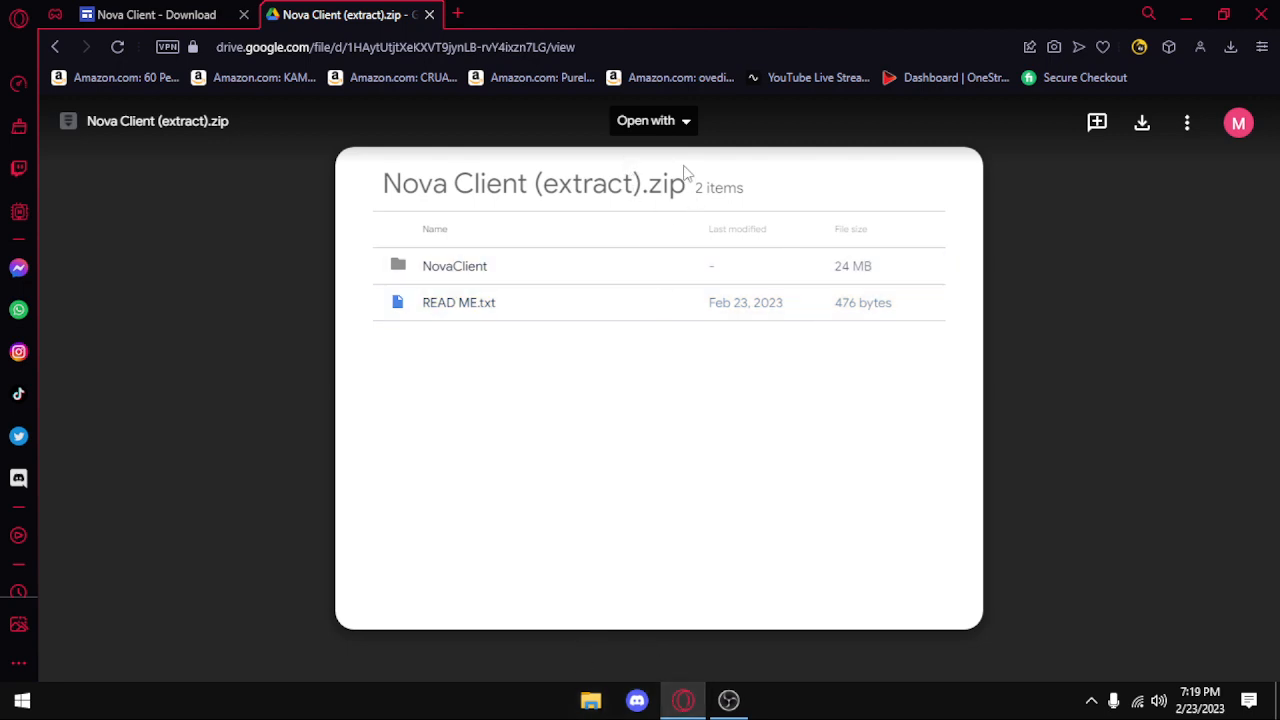
pyautogui.moveTo(948, 138)
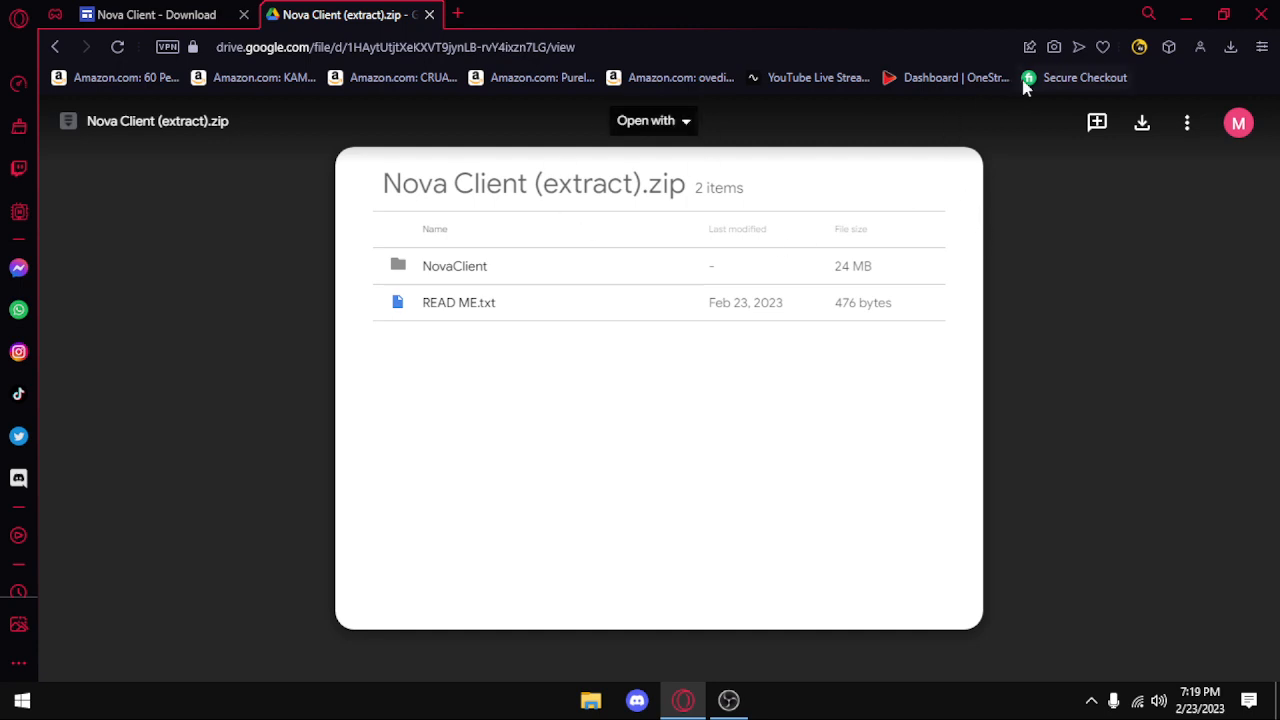
pyautogui.click(1260, 12)
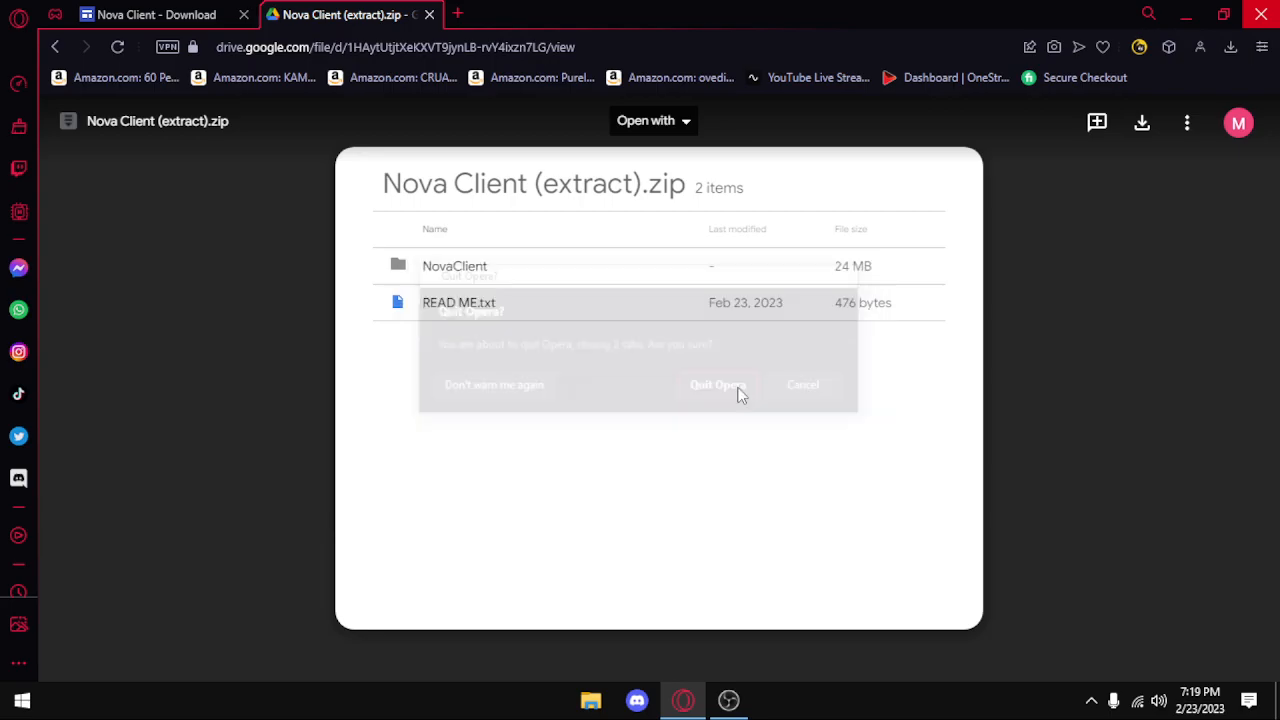
# Quit Opera and go into the Nova Client (extract) folder in Downloads.
pyautogui.click(716, 384)
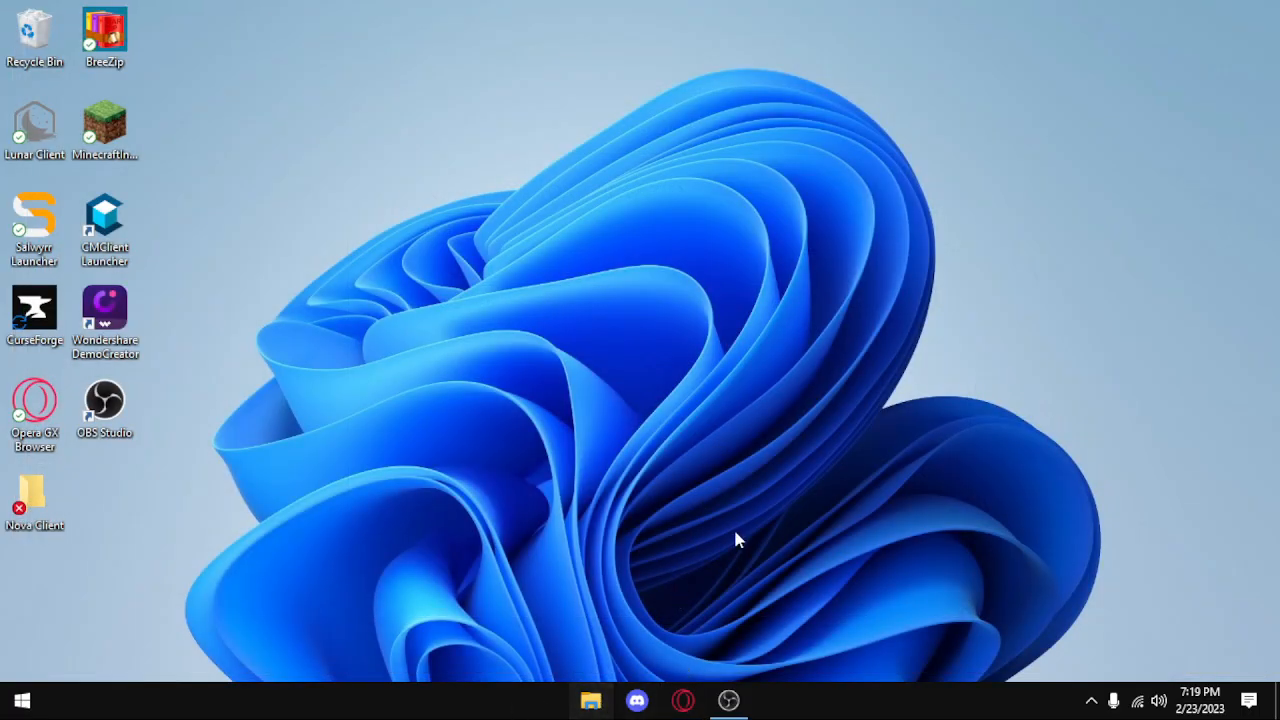
pyautogui.click(590, 700)
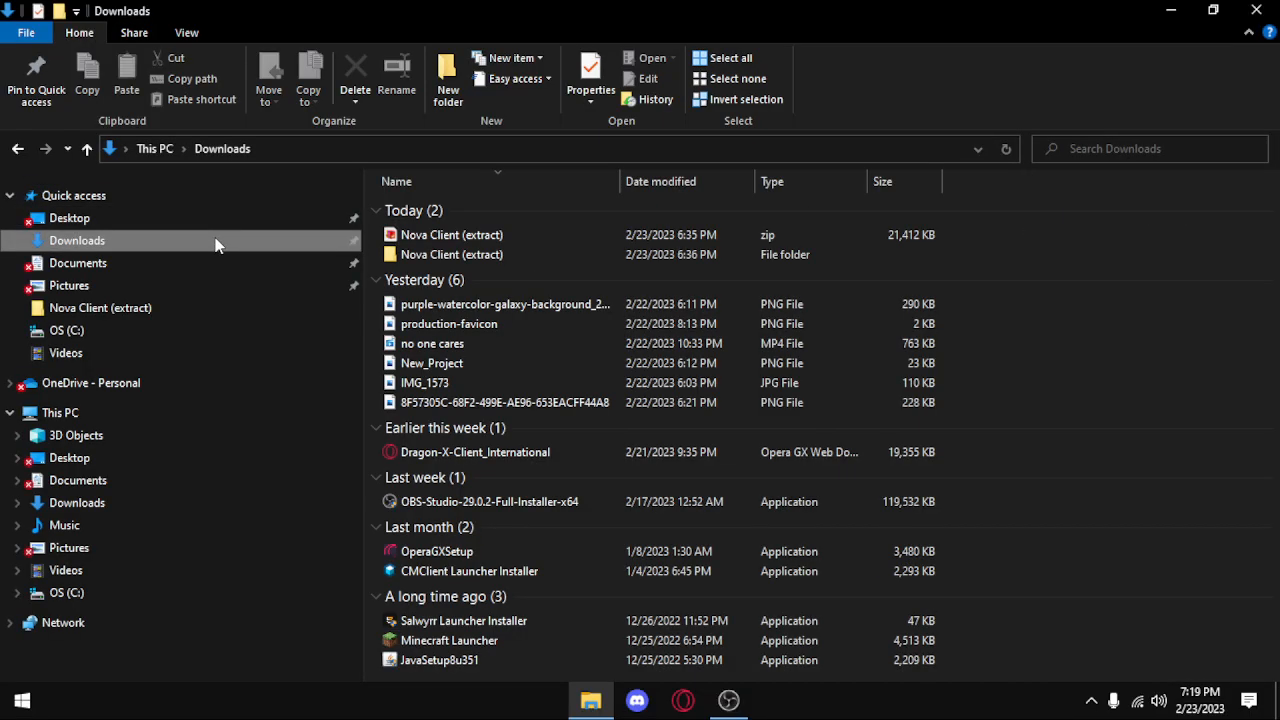
pyautogui.click(452, 254)
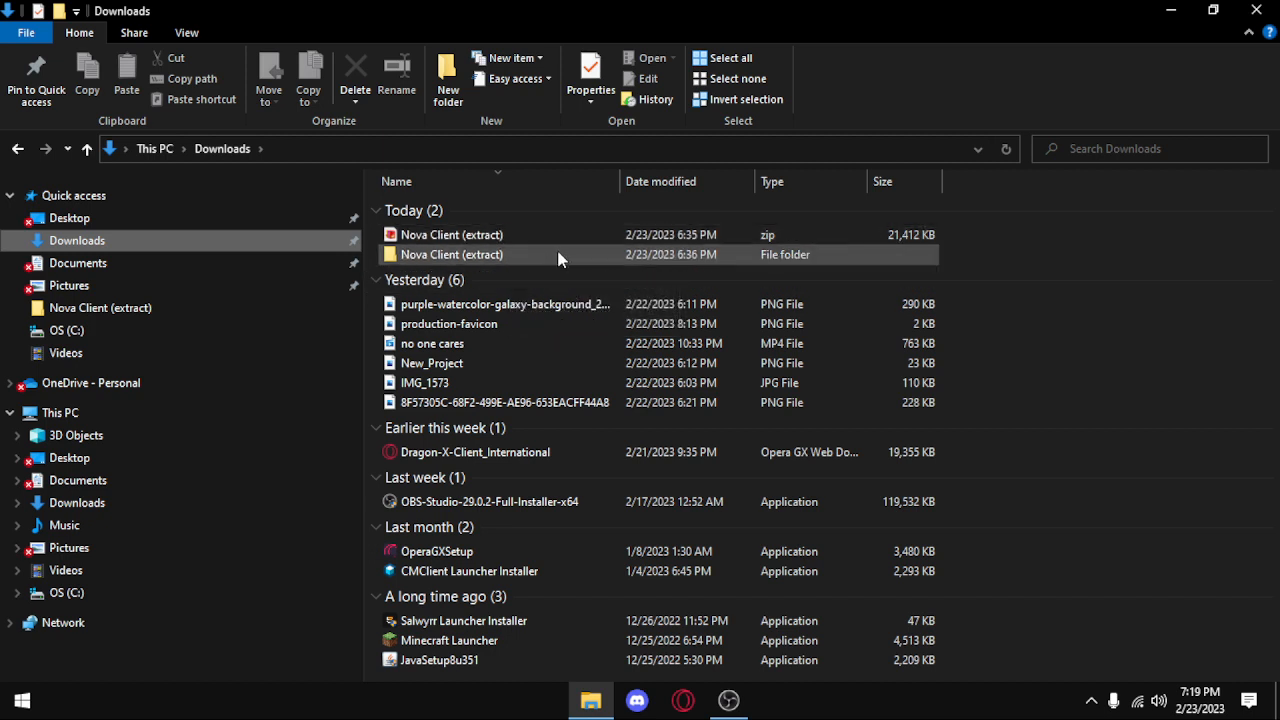
pyautogui.moveTo(410, 270)
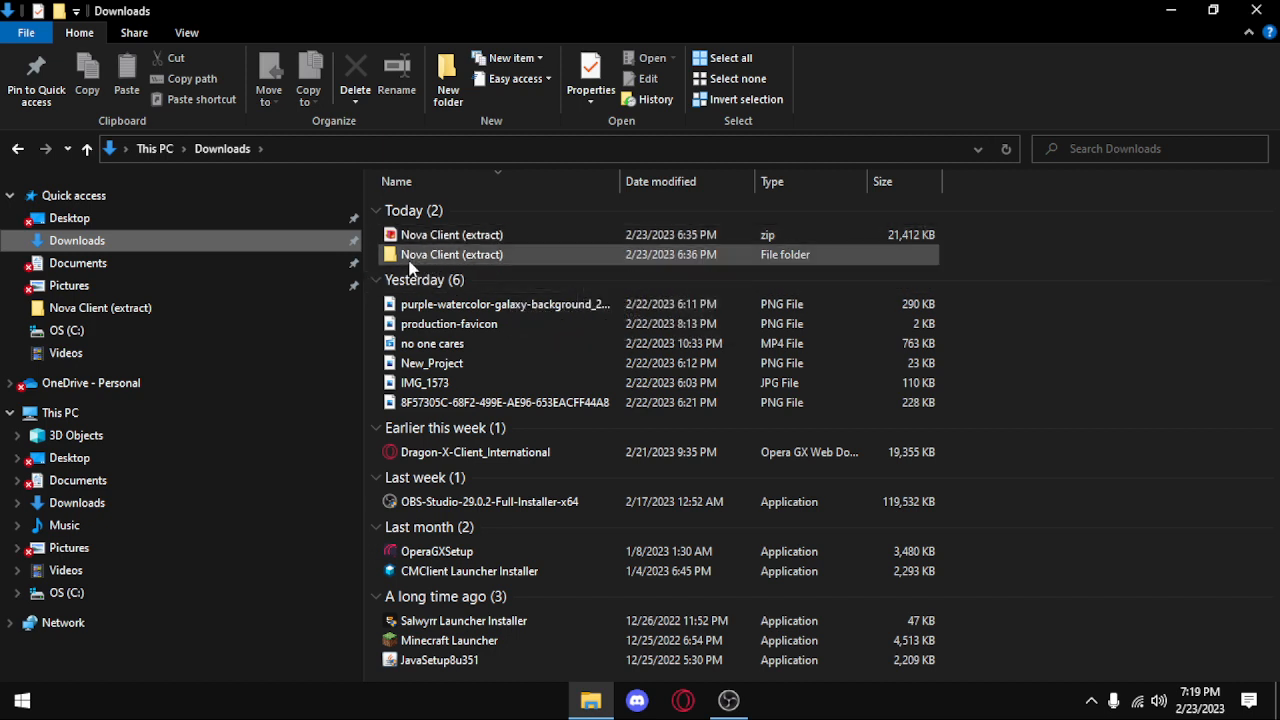
pyautogui.doubleClick(452, 254)
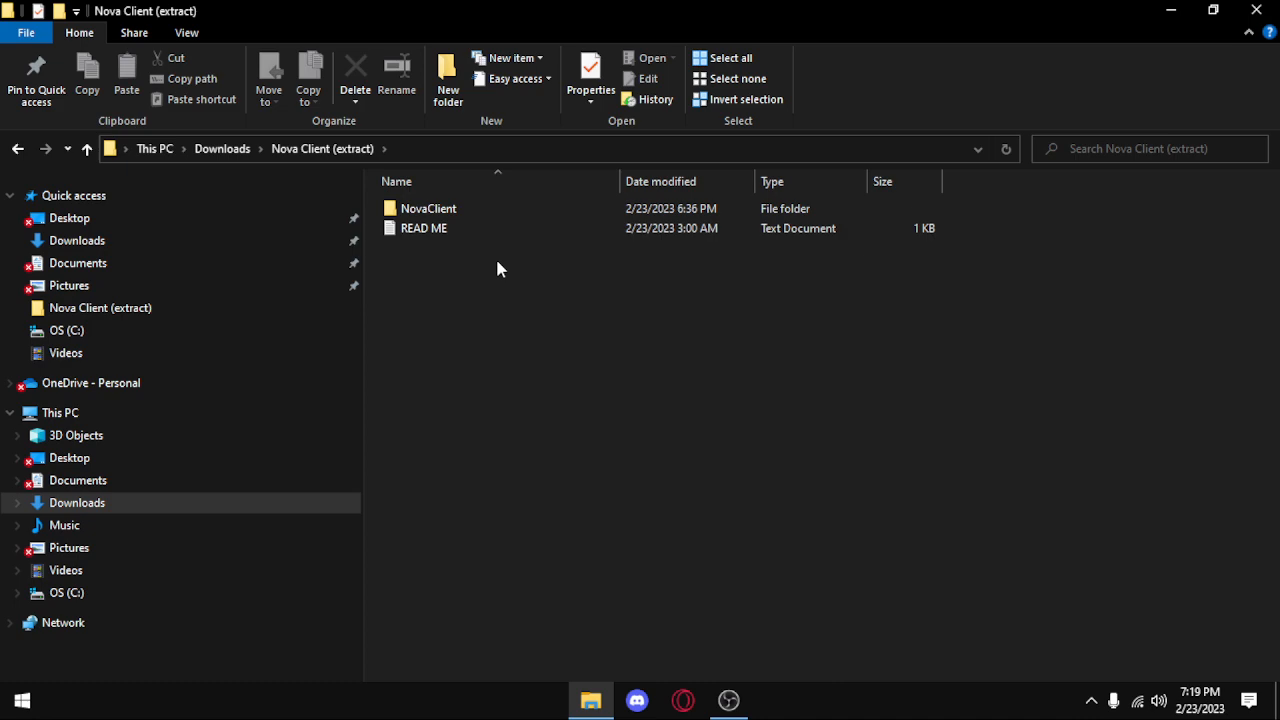
# Read the READ ME install instructions in Notepad and close them.
pyautogui.click(424, 228)
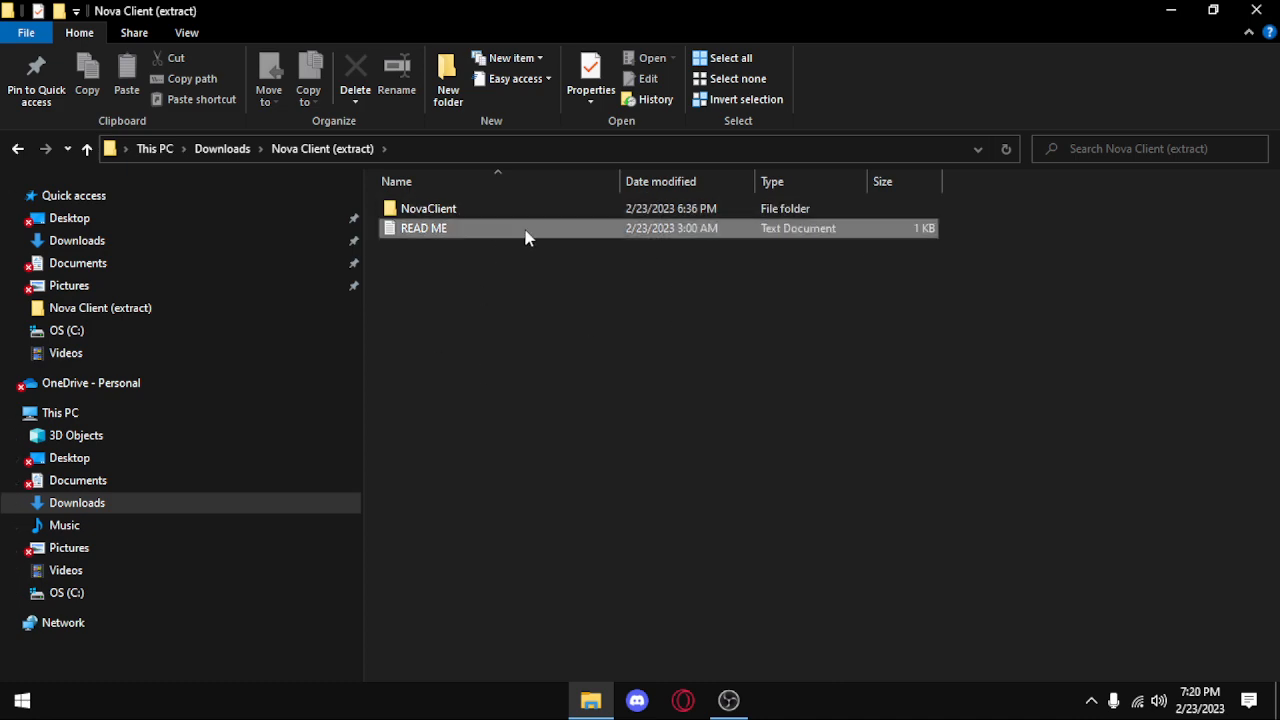
pyautogui.doubleClick(424, 228)
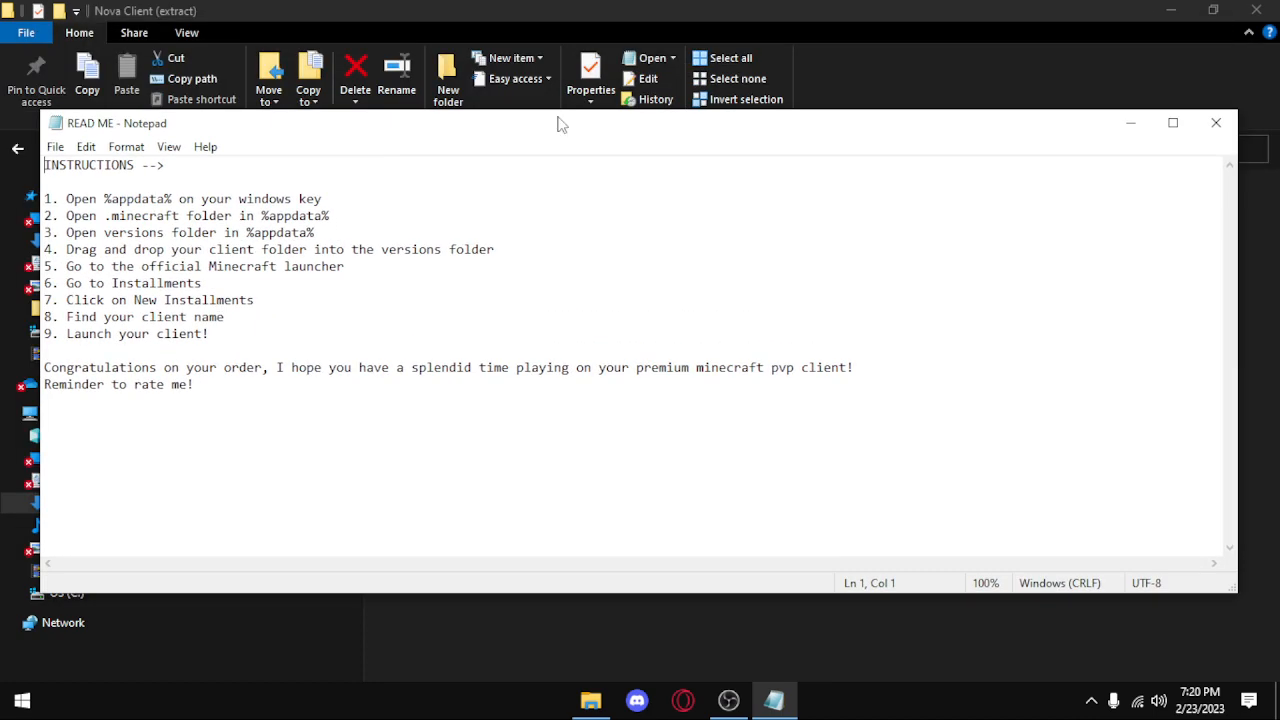
pyautogui.click(1216, 122)
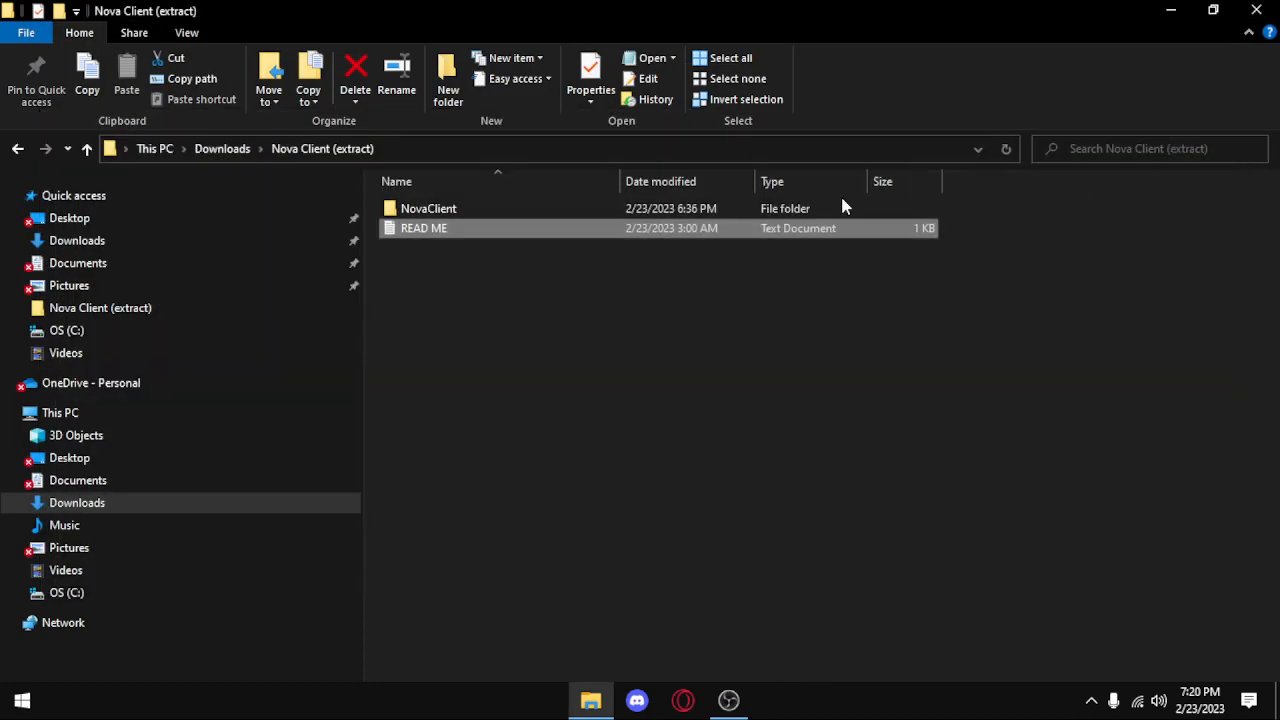
# Navigate through %appdata% Roaming into .minecraft\versions, where NovaClient sits.
pyautogui.rightClick(428, 208)
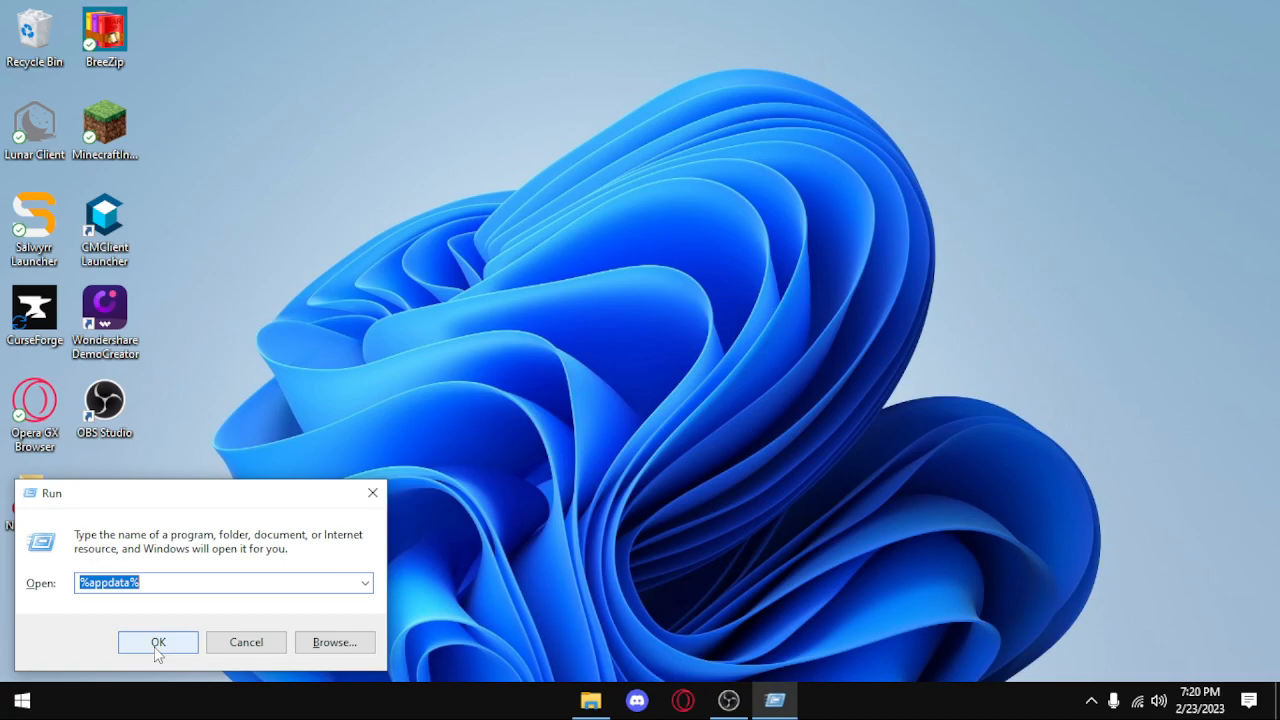
pyautogui.click(158, 642)
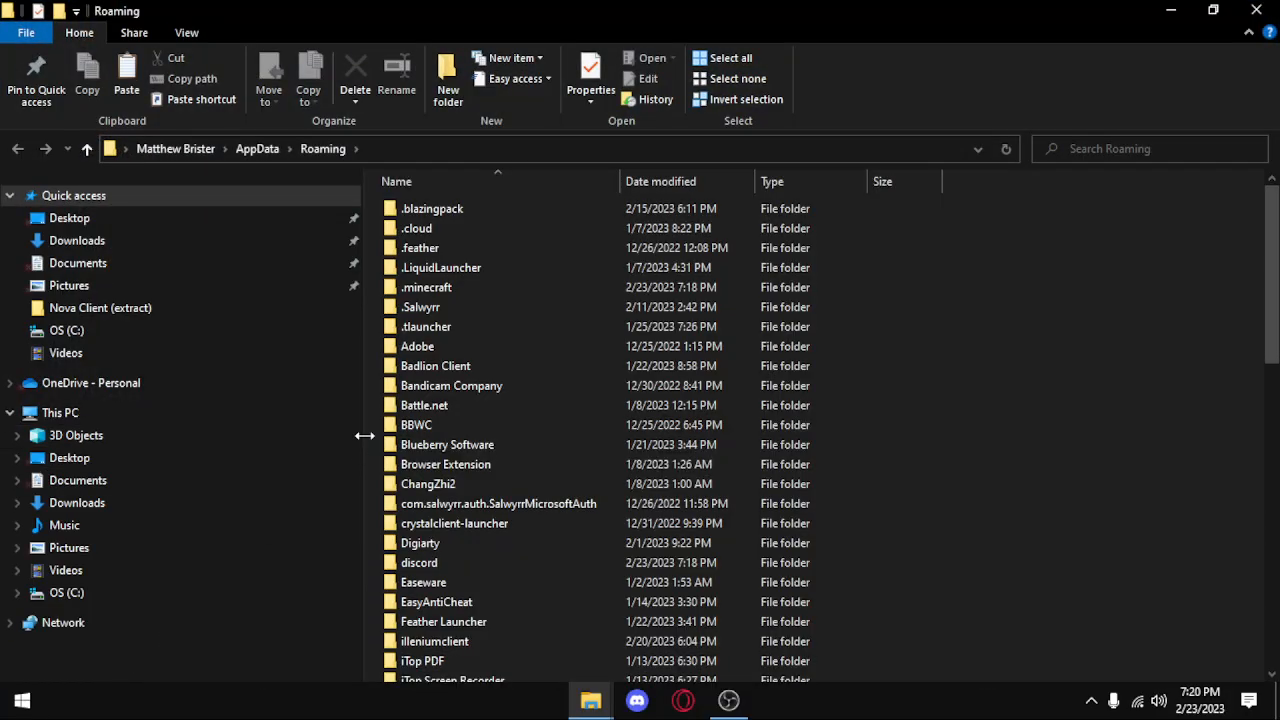
pyautogui.click(426, 288)
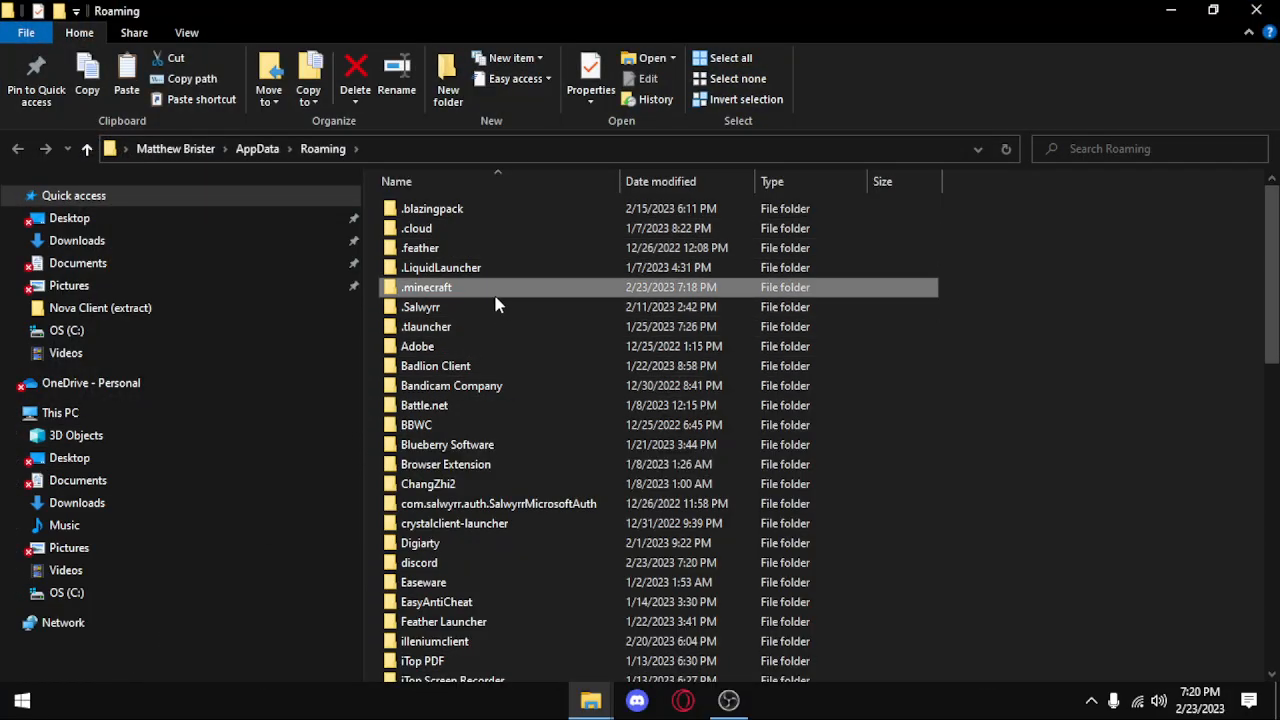
pyautogui.doubleClick(428, 288)
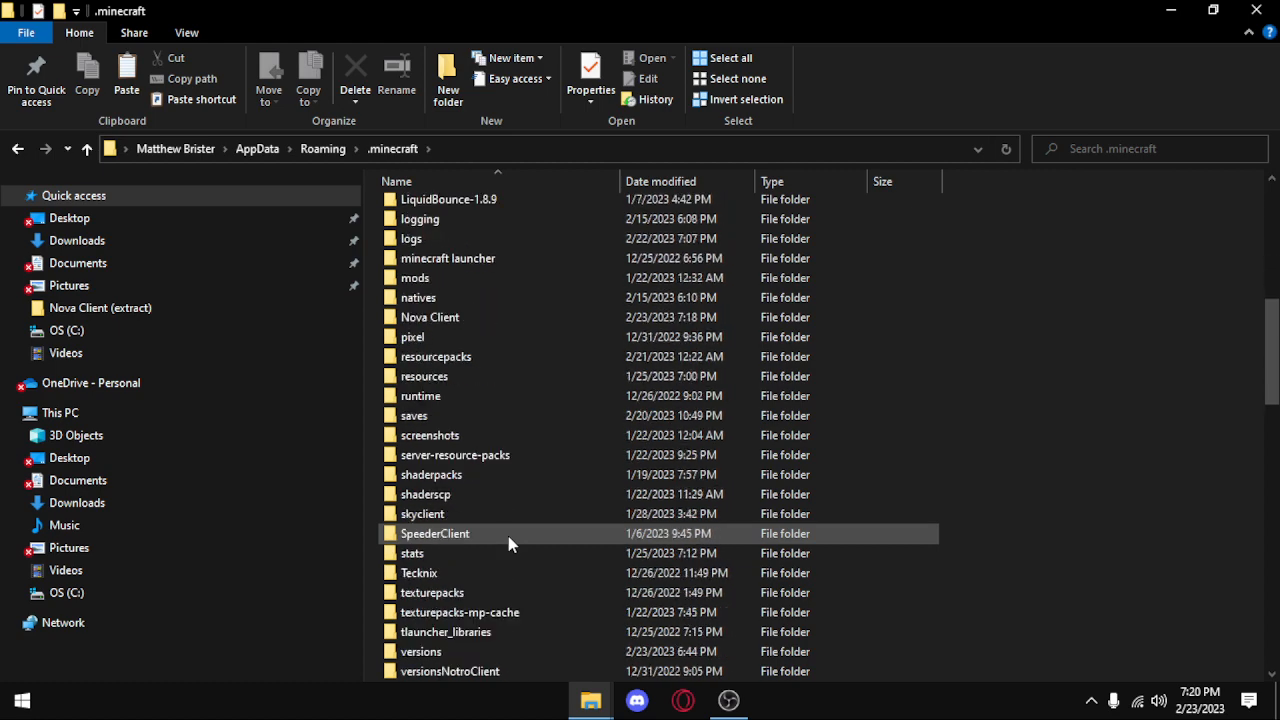
pyautogui.scroll(-3)
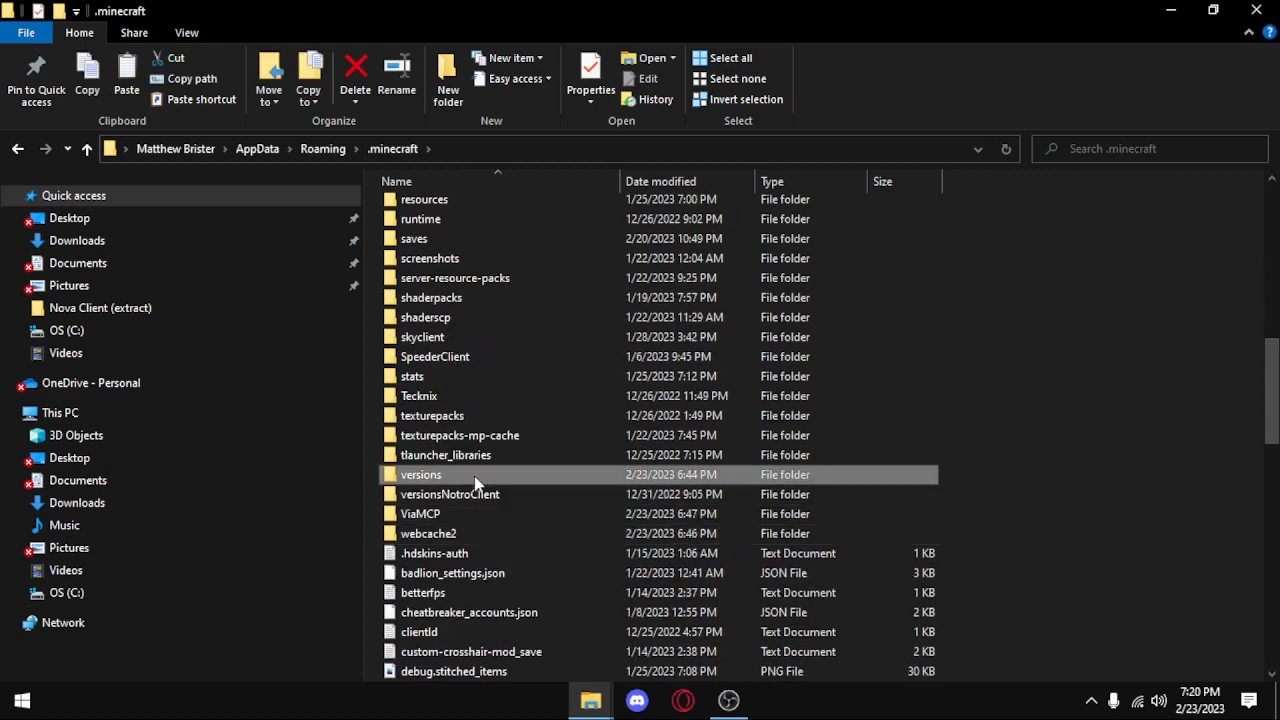
pyautogui.doubleClick(420, 474)
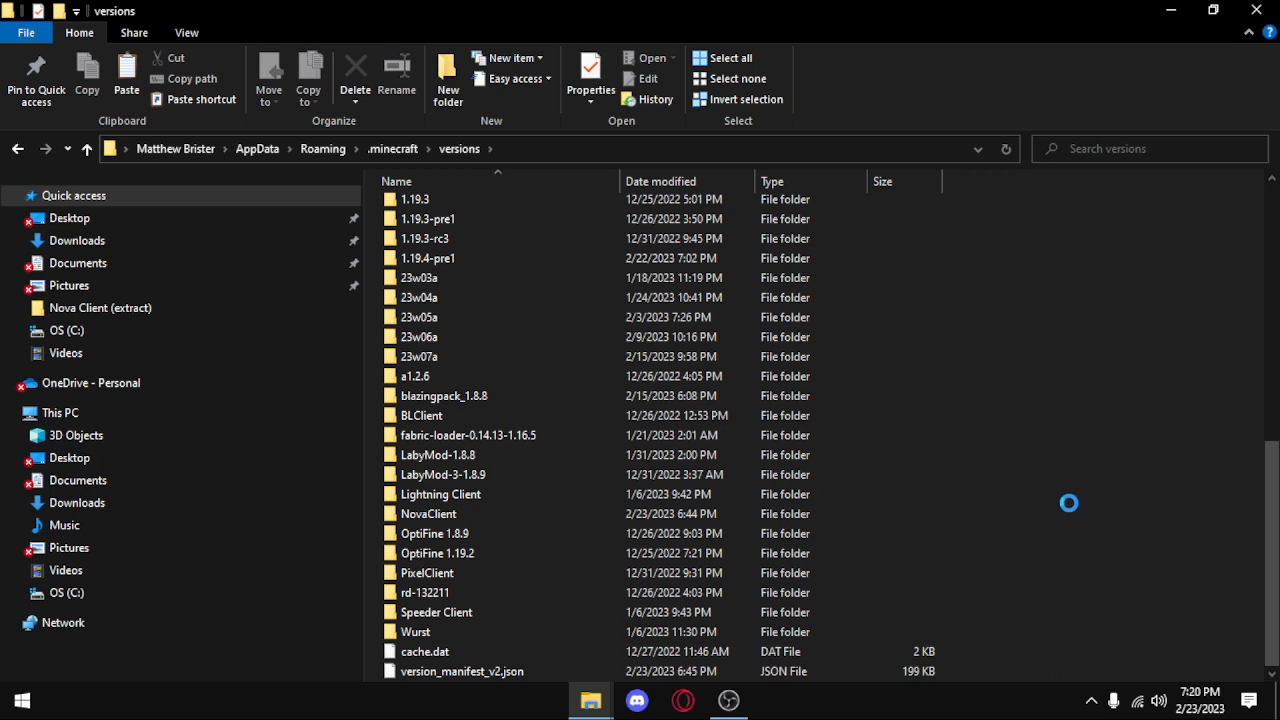
pyautogui.rightClick(1068, 504)
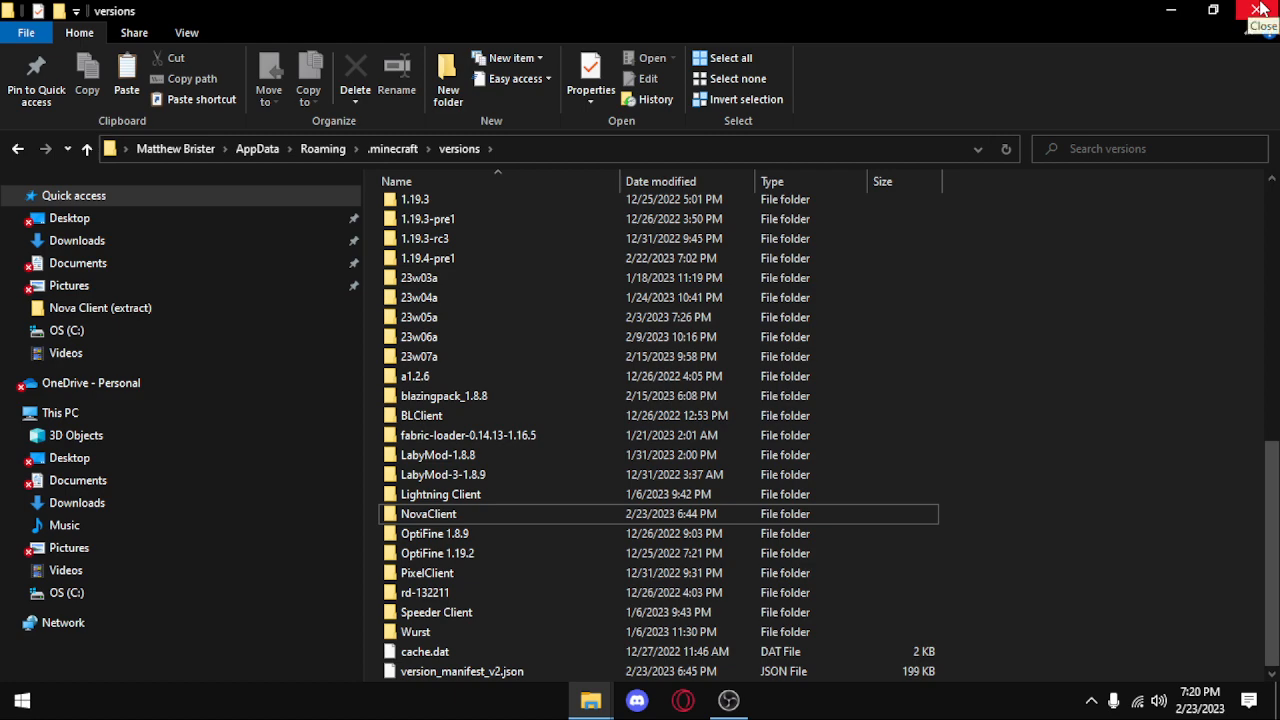
# Close File Explorer and start Minecraft Launcher from its desktop shortcut.
pyautogui.click(1264, 10)
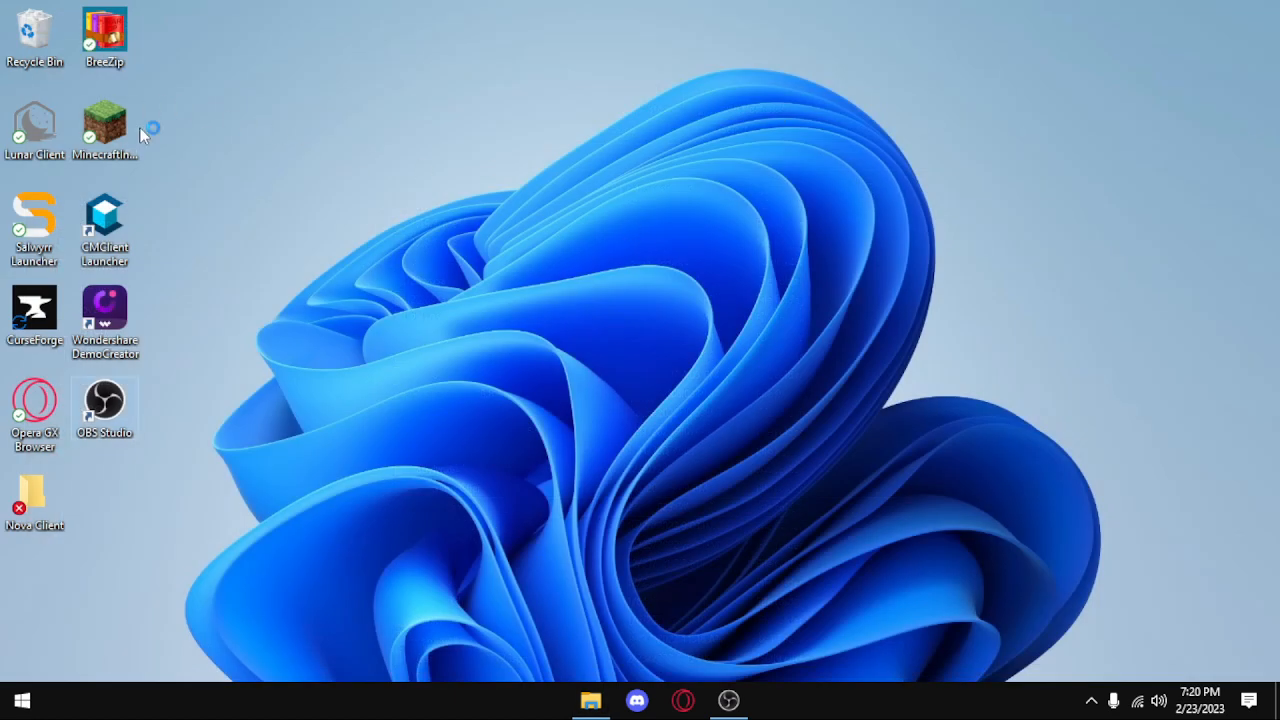
pyautogui.moveTo(104, 120)
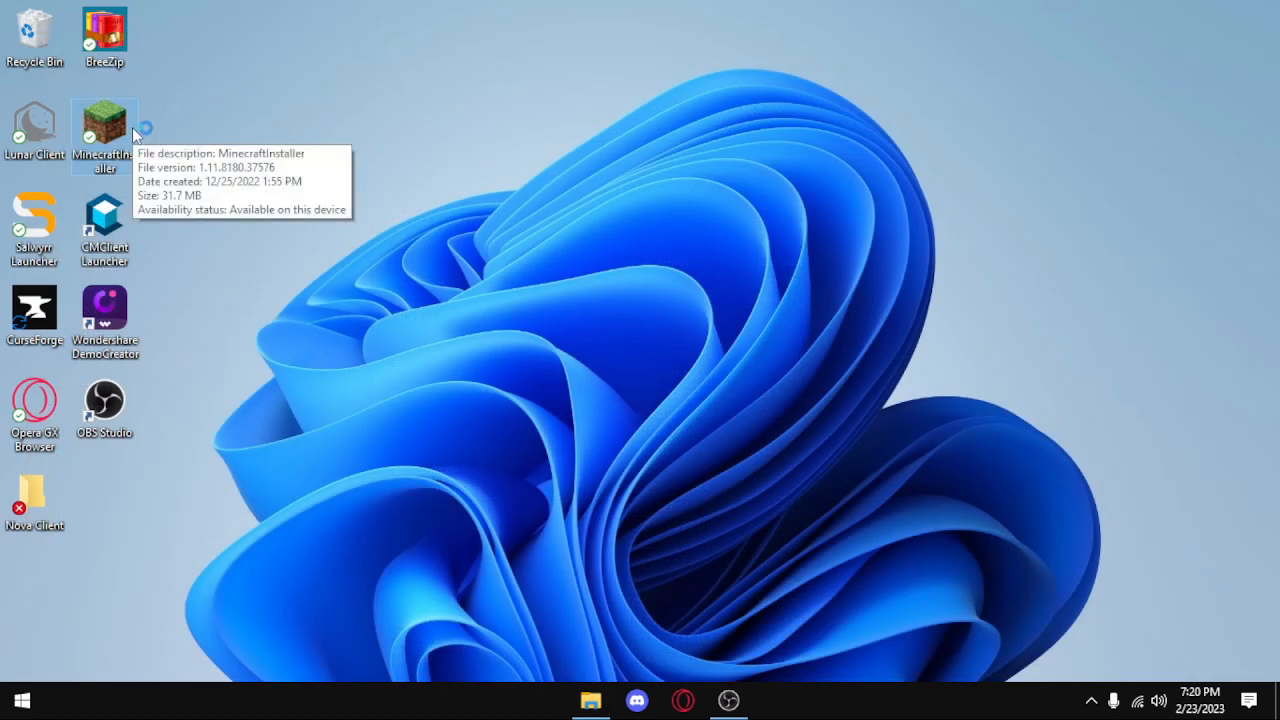
pyautogui.moveTo(316, 172)
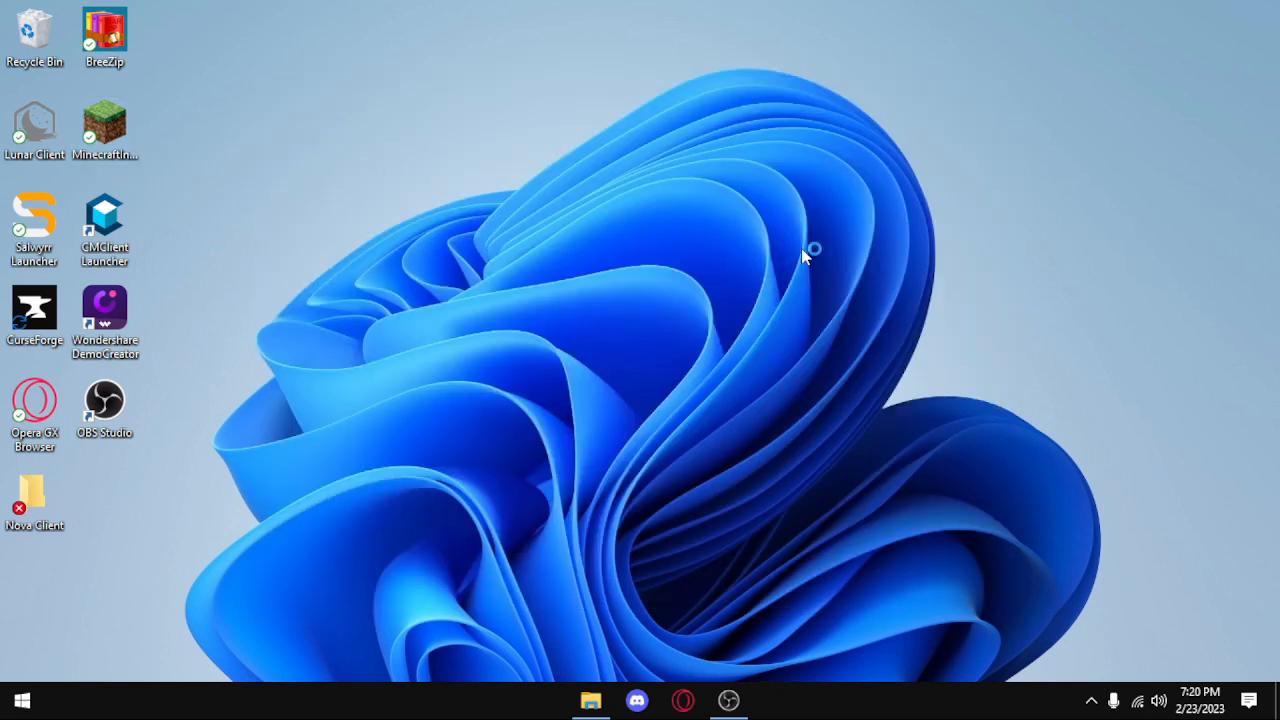
pyautogui.moveTo(728, 382)
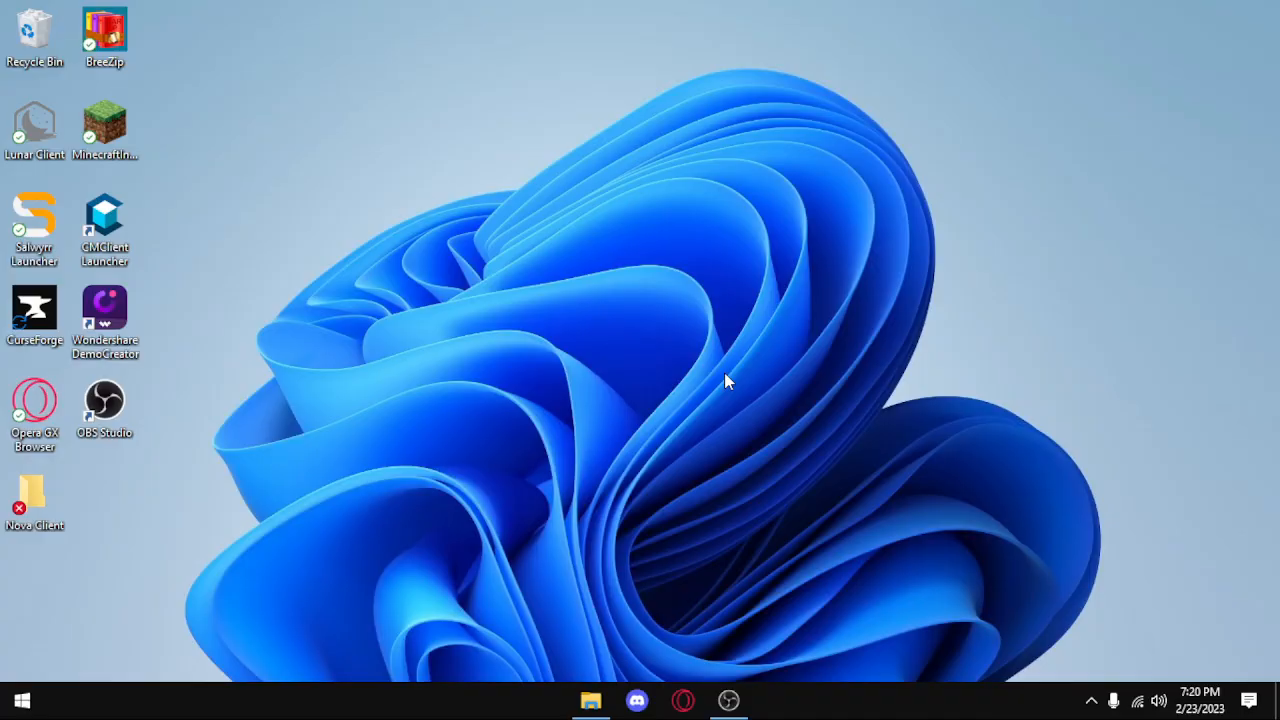
pyautogui.doubleClick(104, 120)
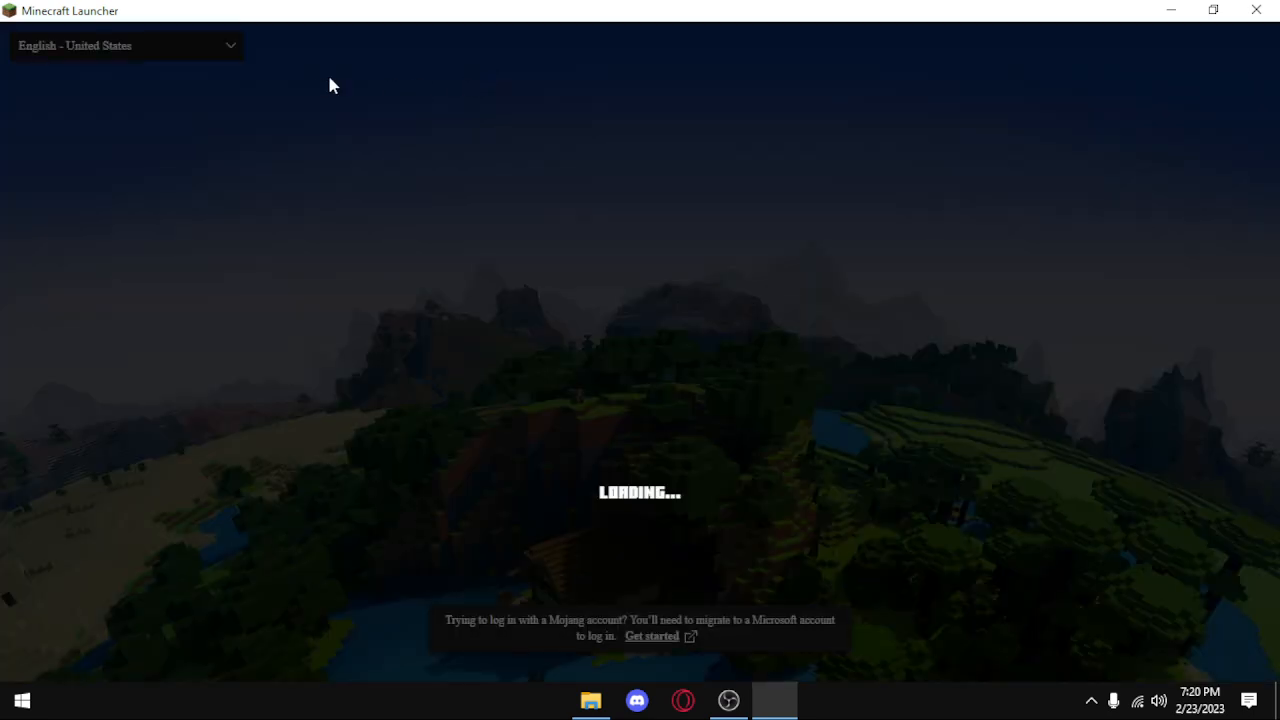
pyautogui.moveTo(660, 374)
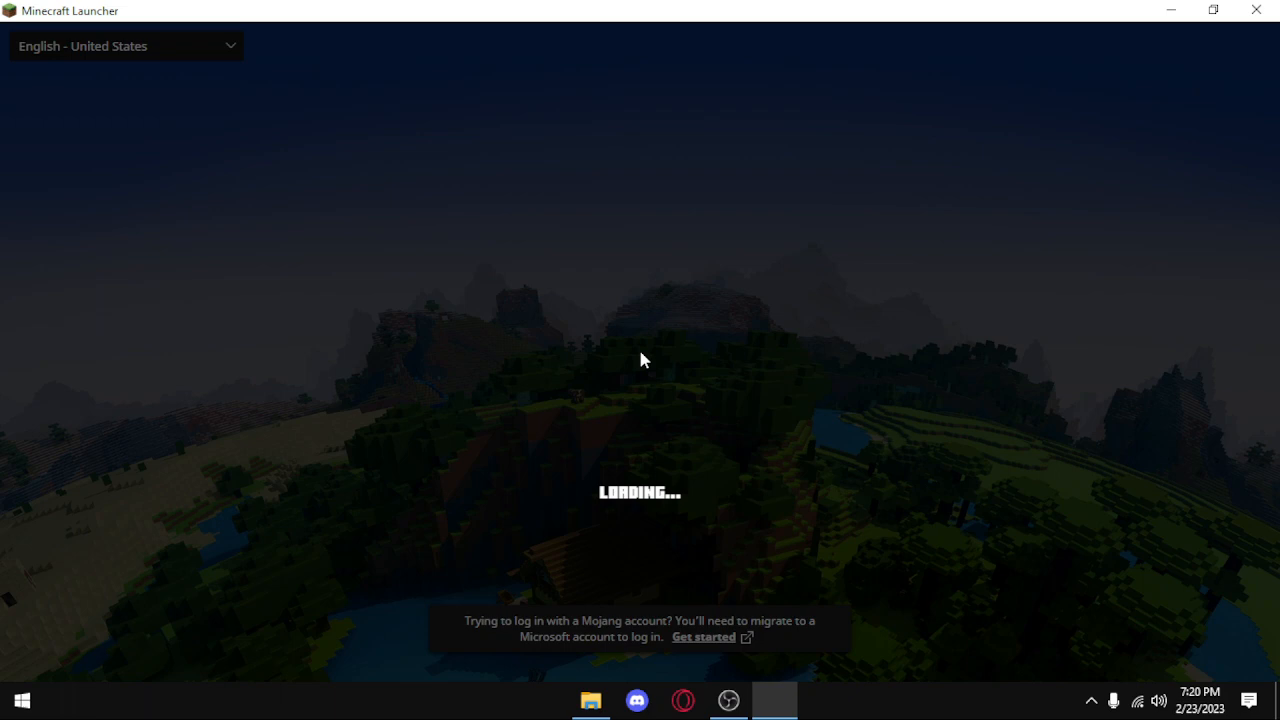
pyautogui.moveTo(558, 308)
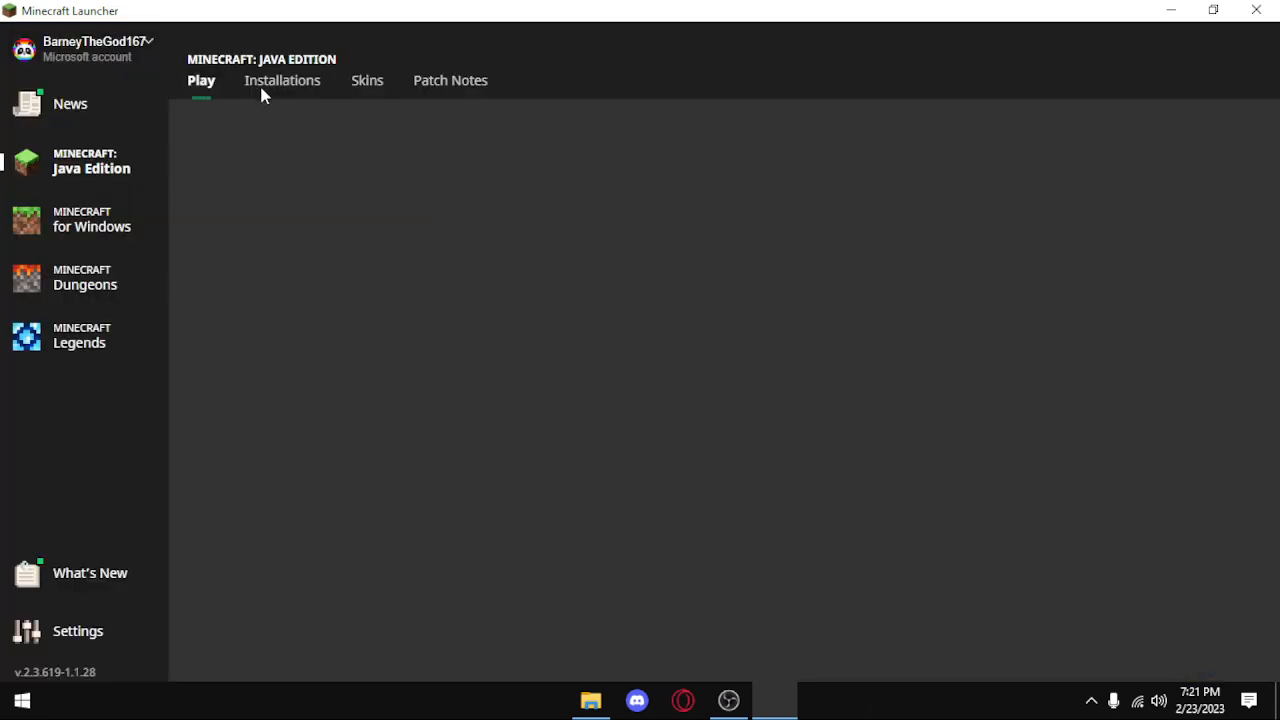
# In Installations, check a new installation can use release NovaClient, then discard it.
pyautogui.click(282, 80)
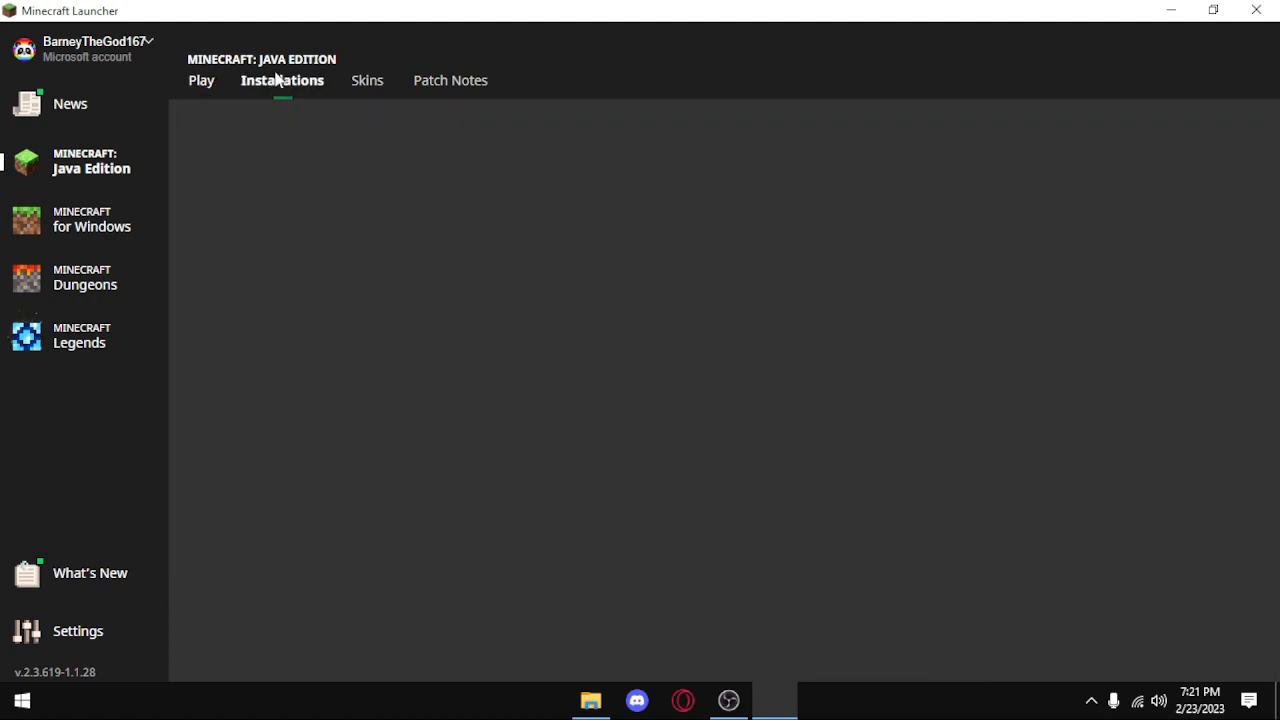
pyautogui.click(372, 198)
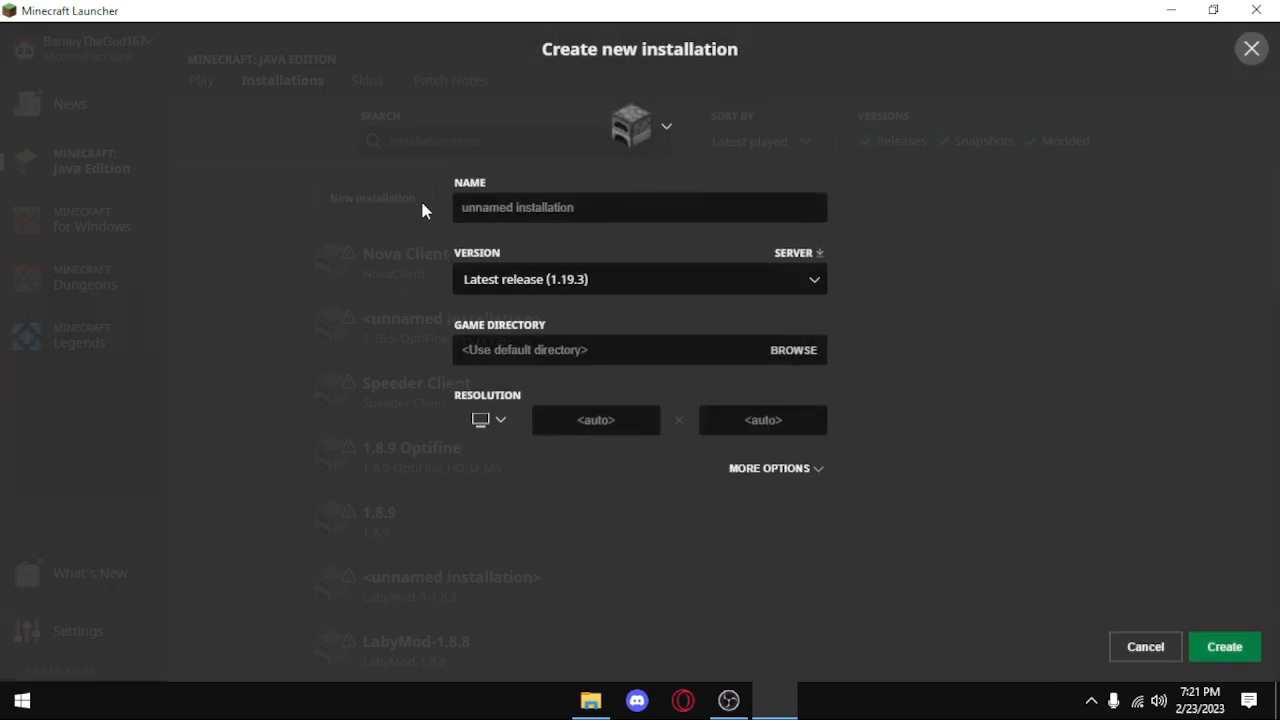
pyautogui.click(640, 280)
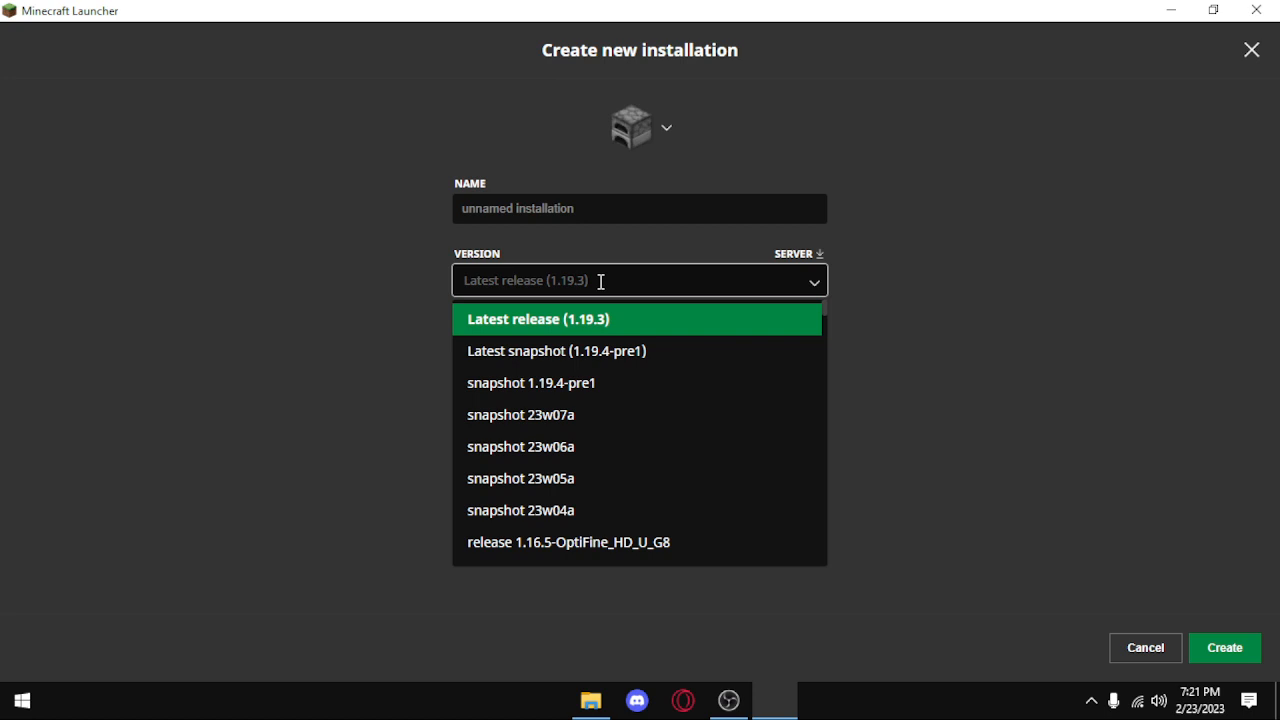
pyautogui.write('Nova')
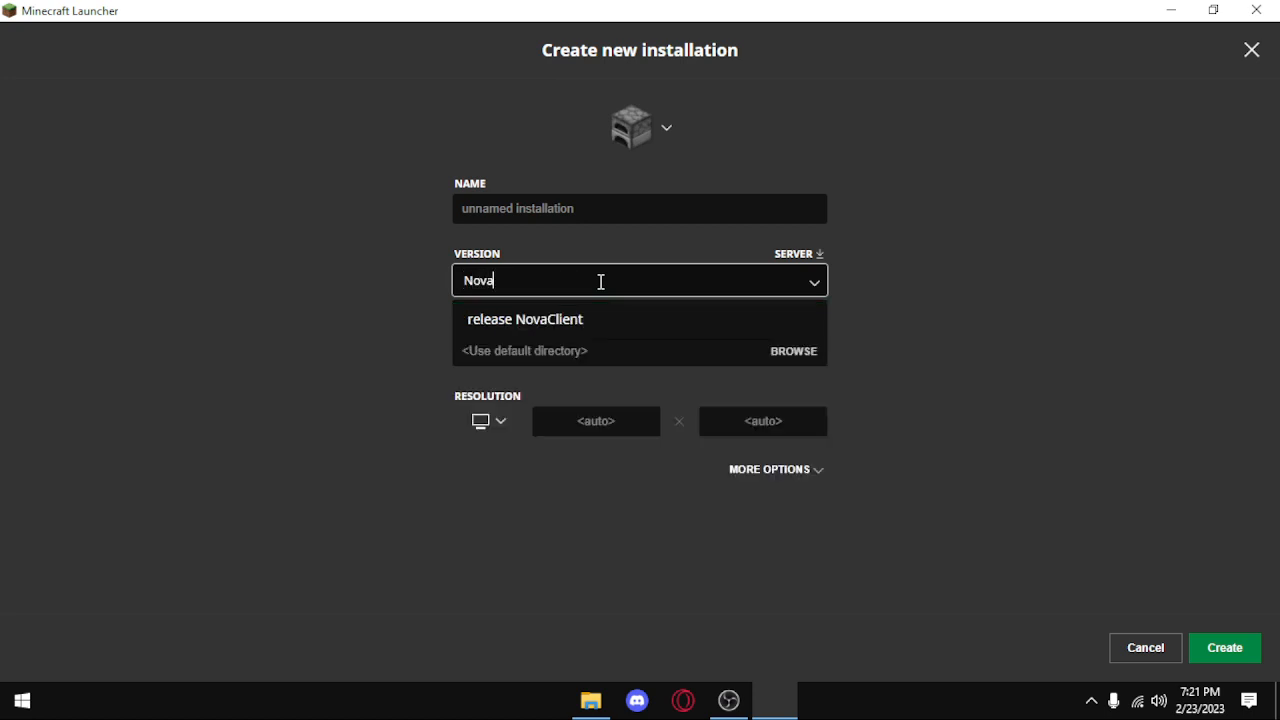
pyautogui.click(524, 320)
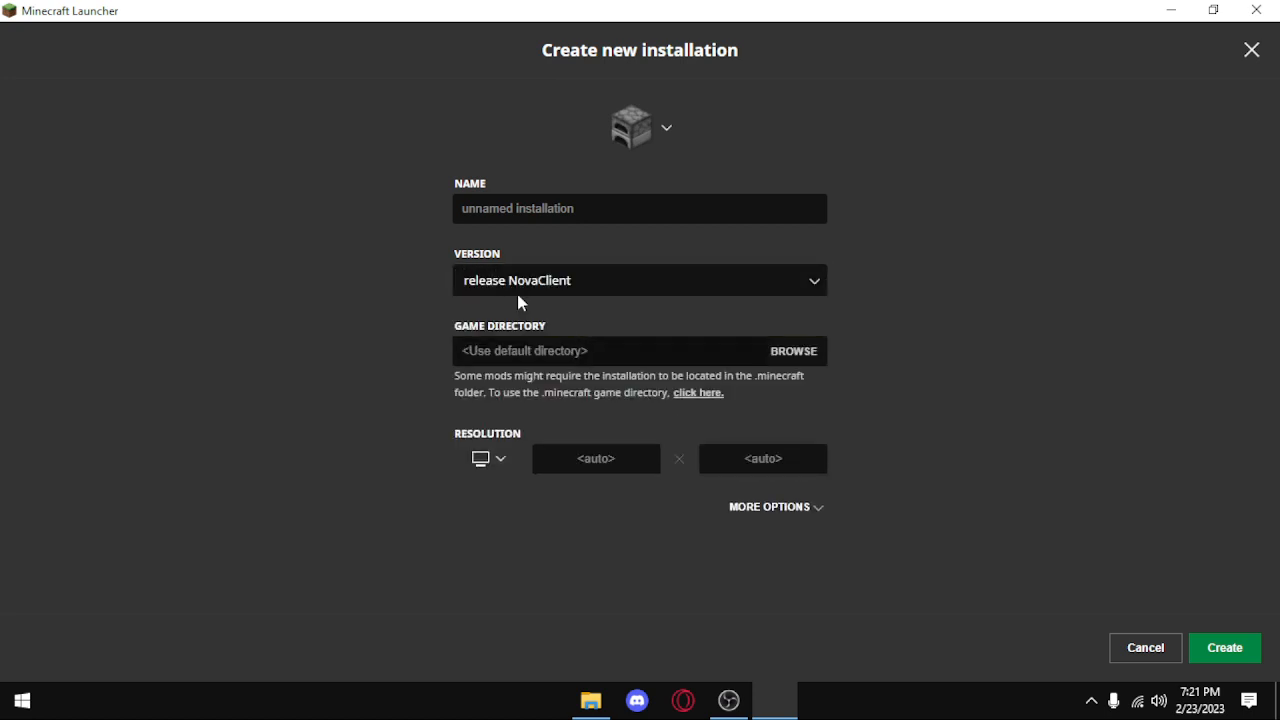
pyautogui.moveTo(1252, 50)
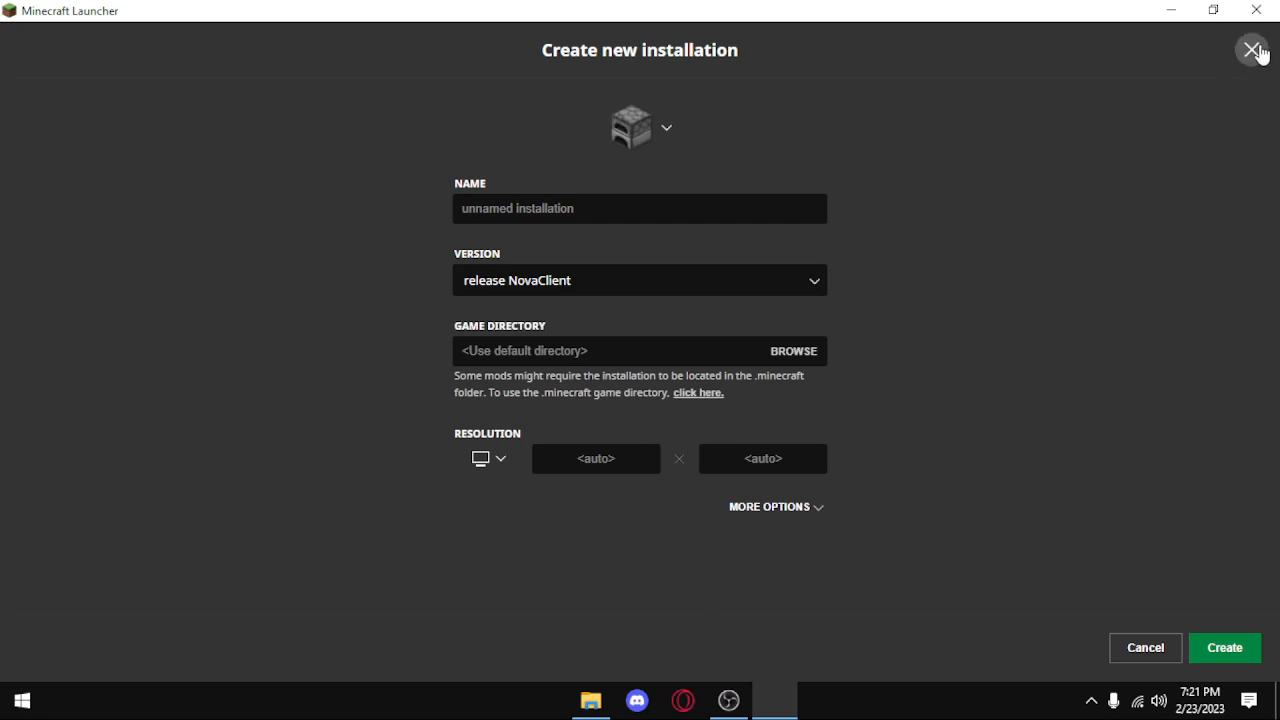
pyautogui.click(1252, 50)
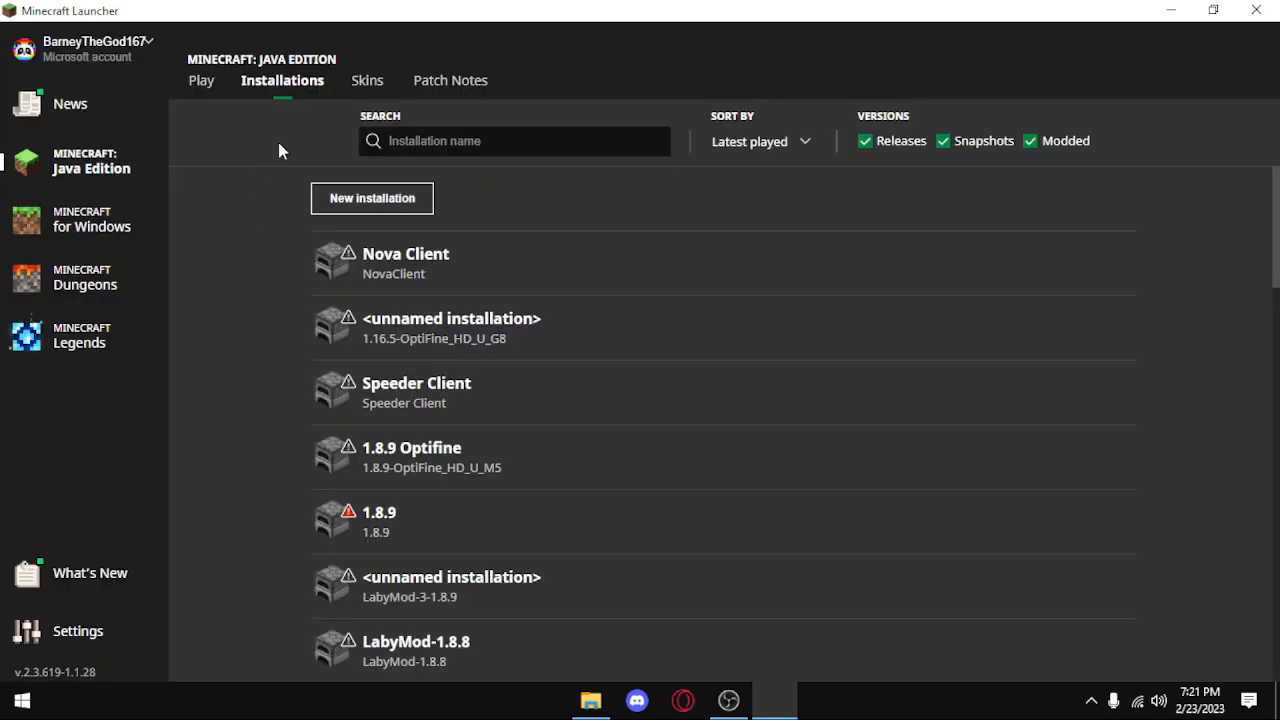
# From the Play page, choose the Nova Client installation and launch it.
pyautogui.click(200, 80)
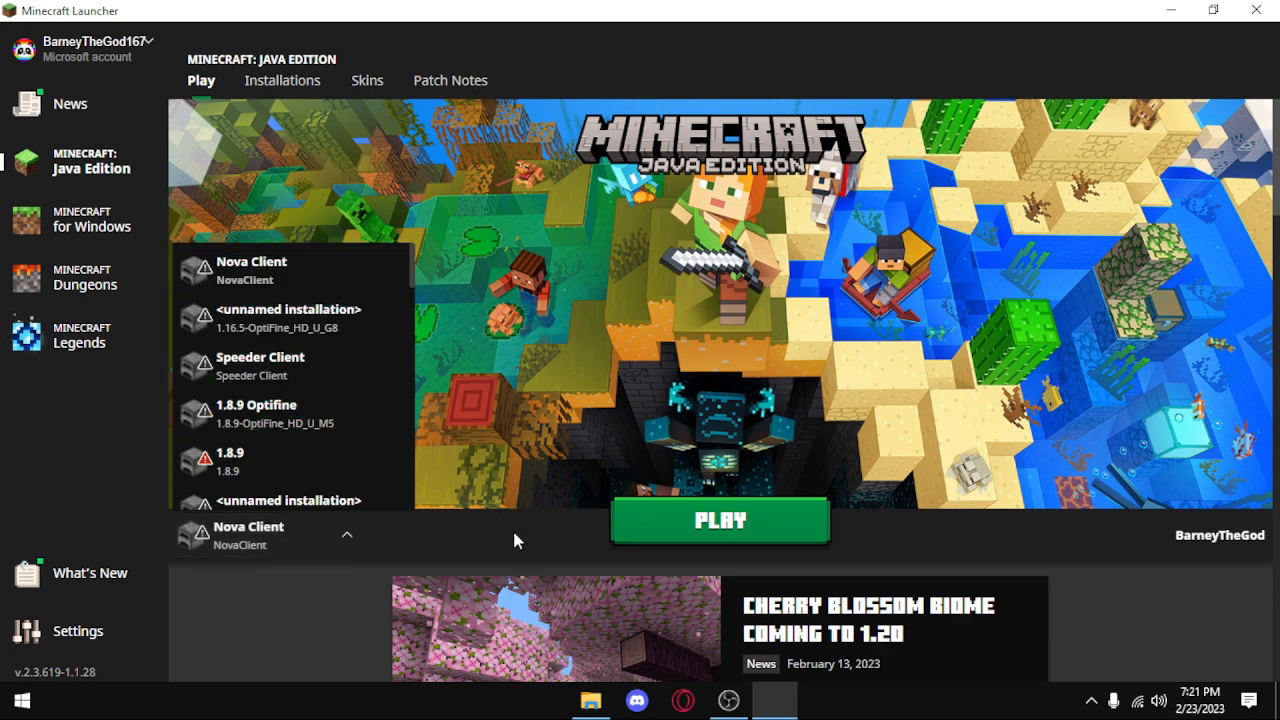
pyautogui.click(720, 520)
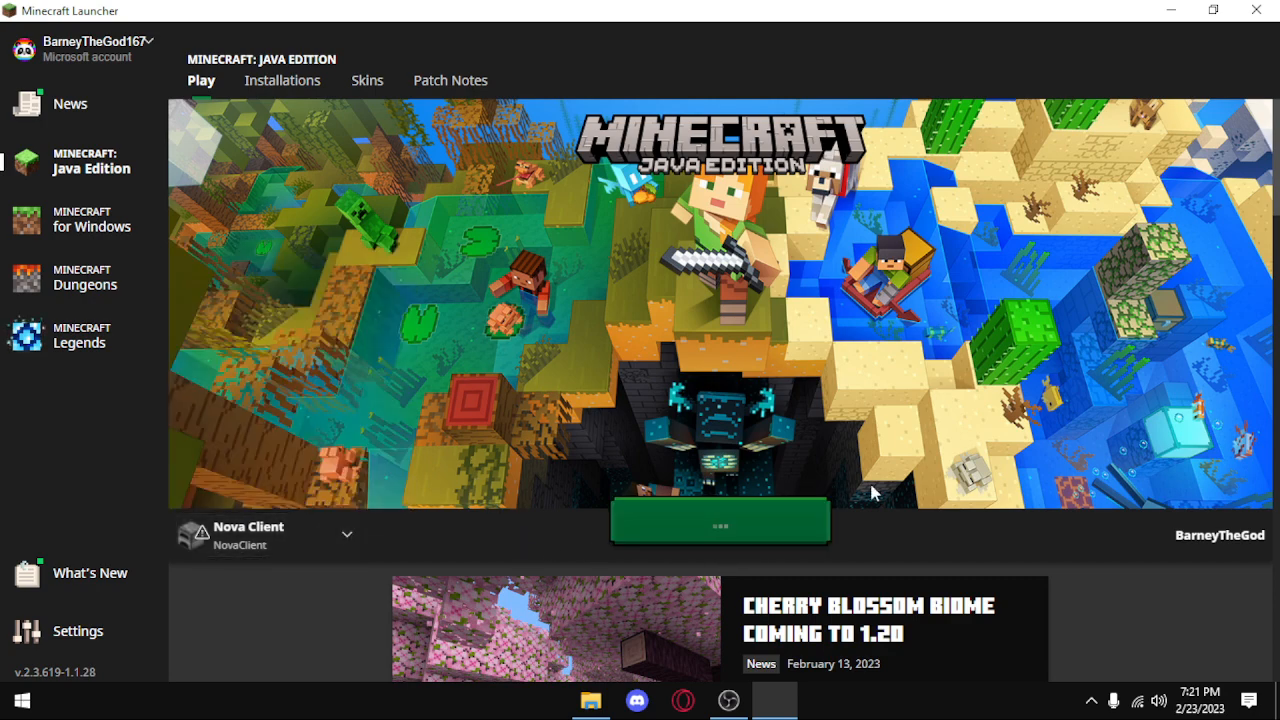
pyautogui.click(720, 520)
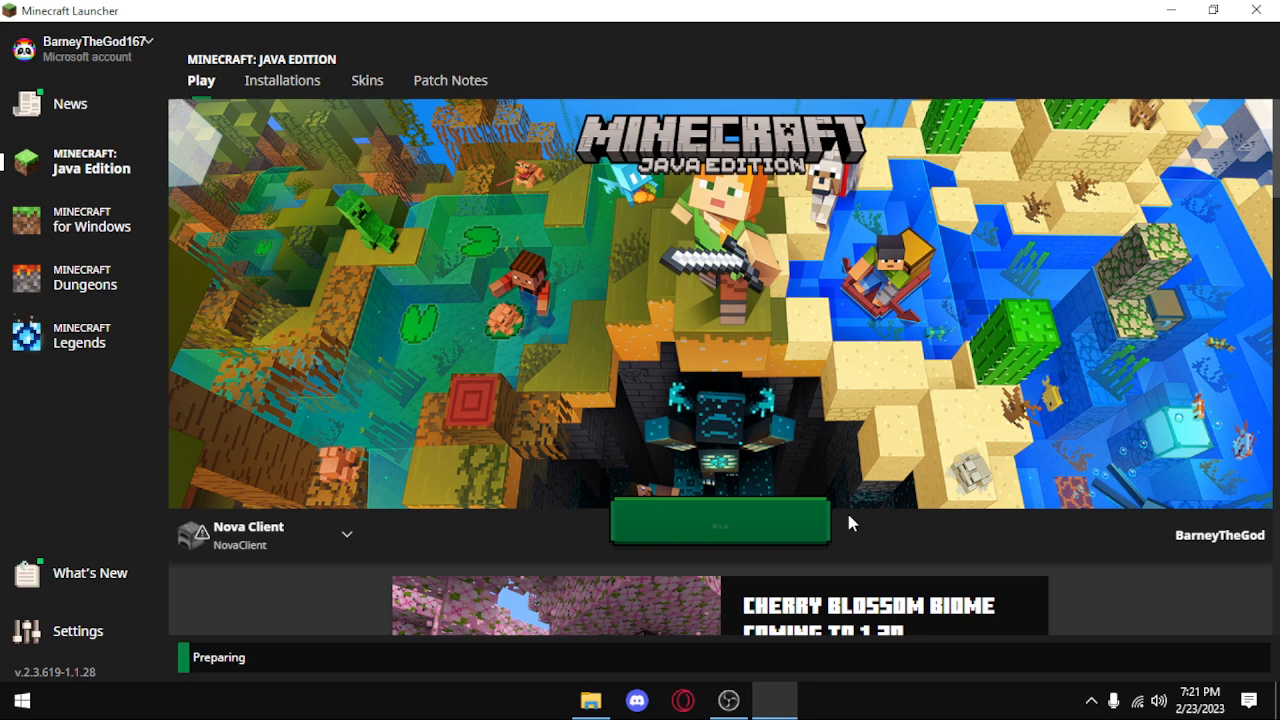
pyautogui.click(720, 520)
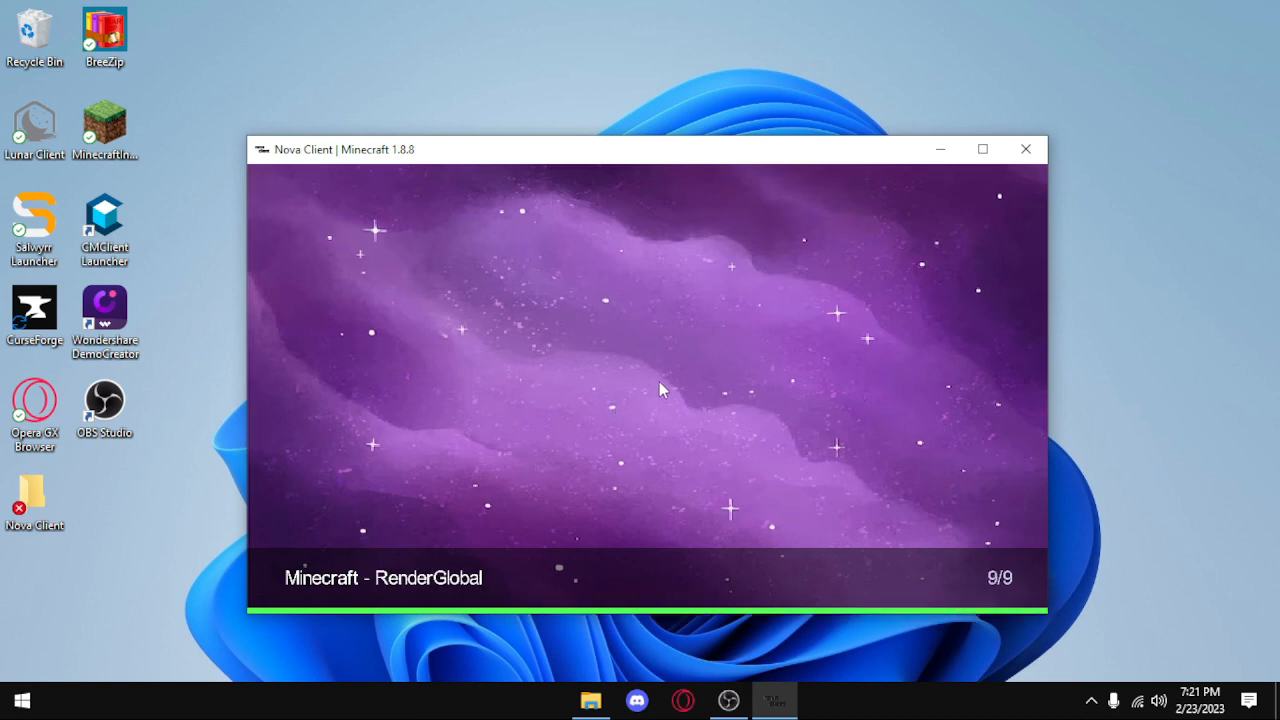
pyautogui.moveTo(640, 360)
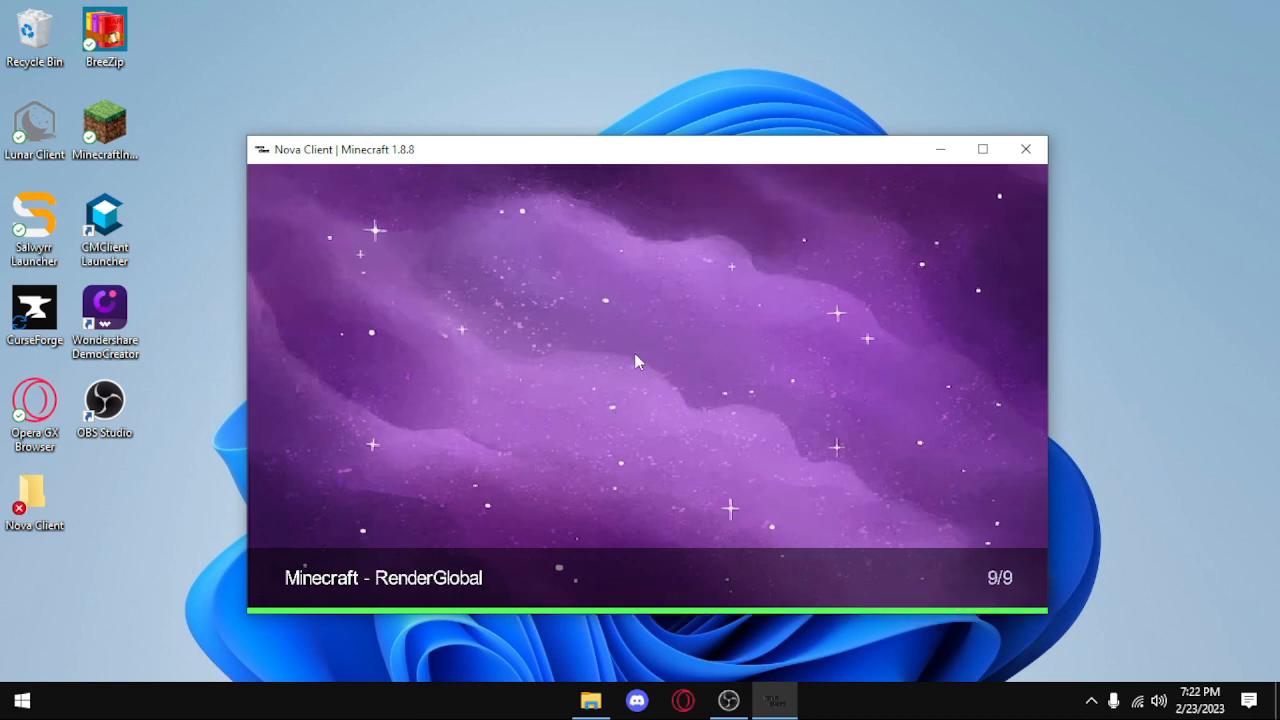
pyautogui.moveTo(532, 356)
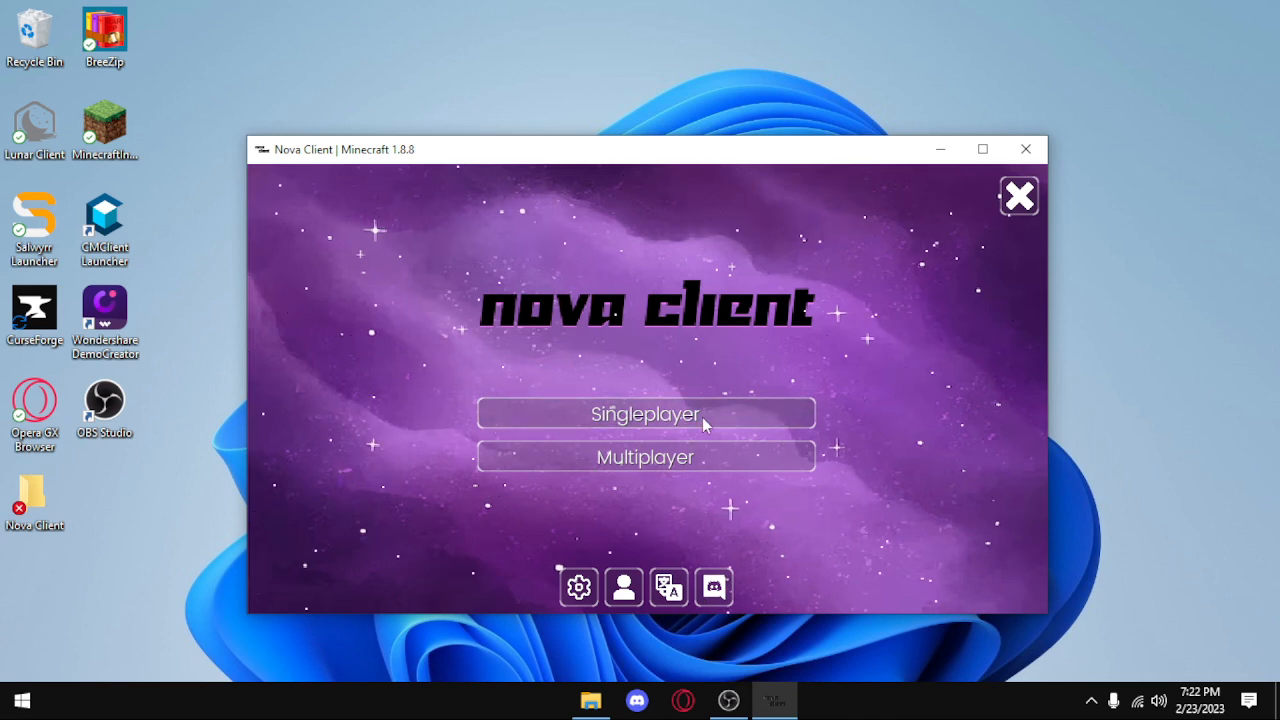
# Load the Flat singleplayer world.
pyautogui.click(644, 412)
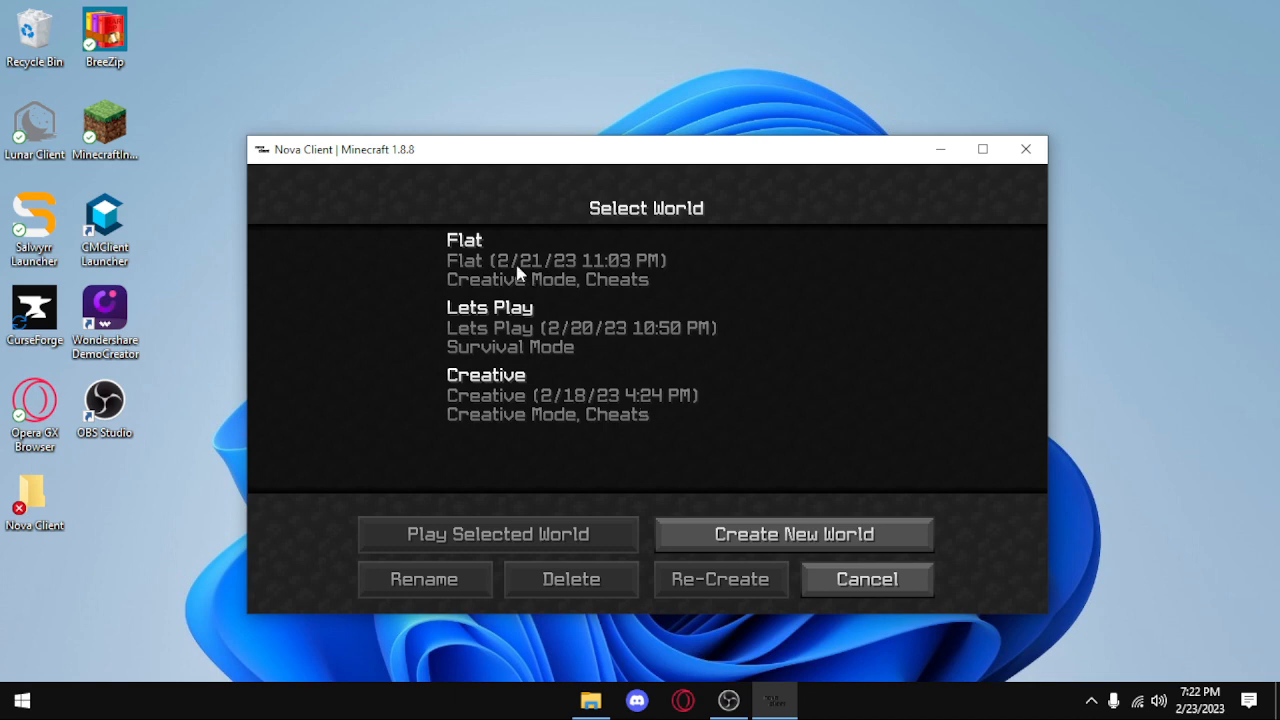
pyautogui.click(564, 260)
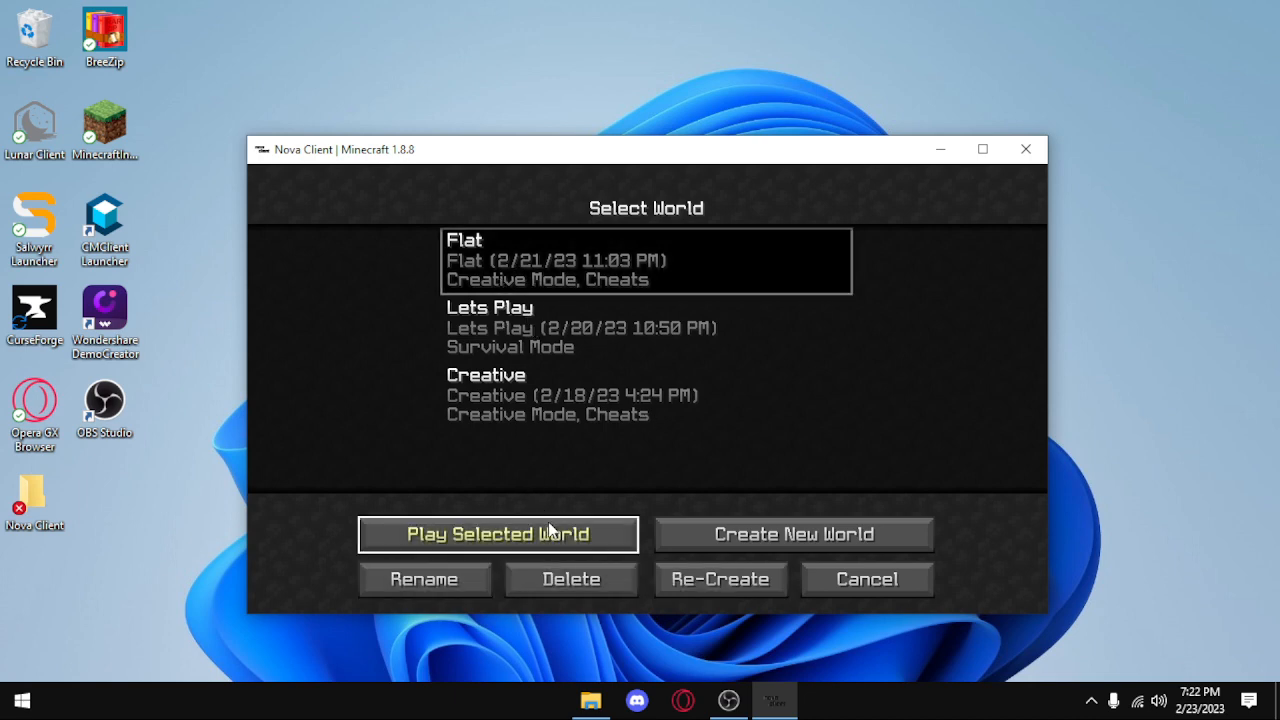
pyautogui.click(496, 532)
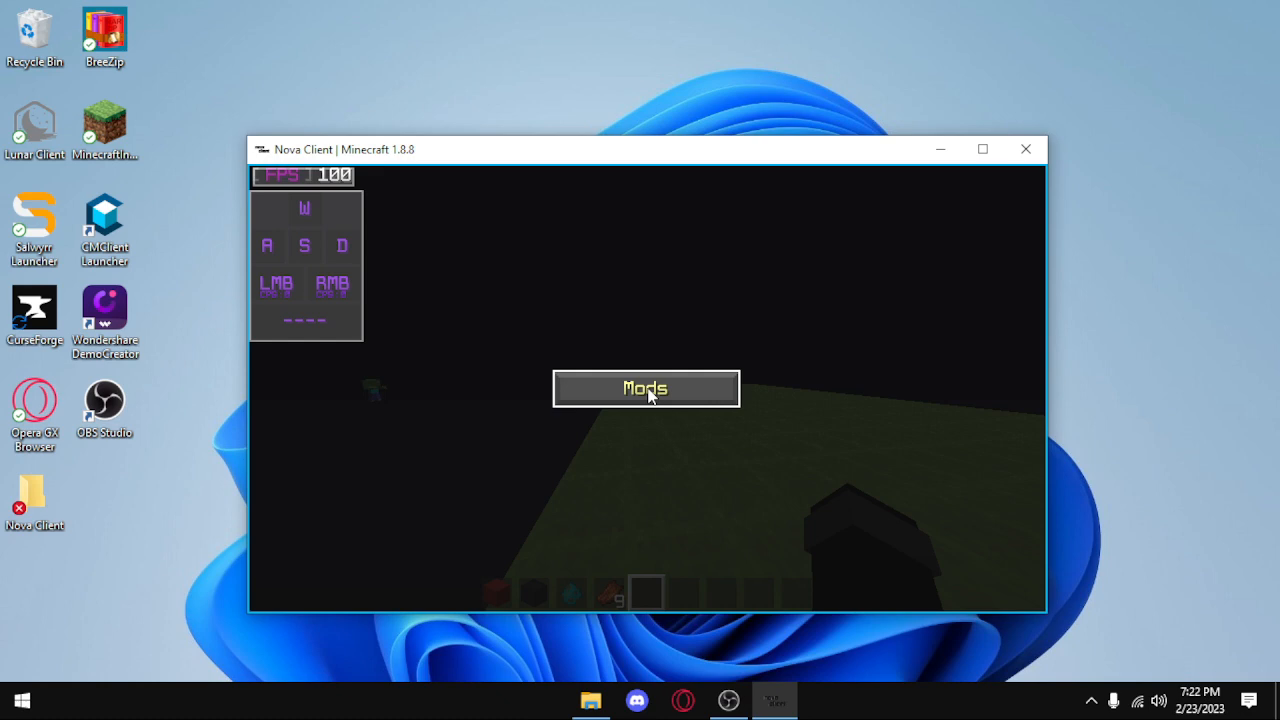
# Show the Nova Client mods panel with its toggleable HUD mods.
pyautogui.click(644, 388)
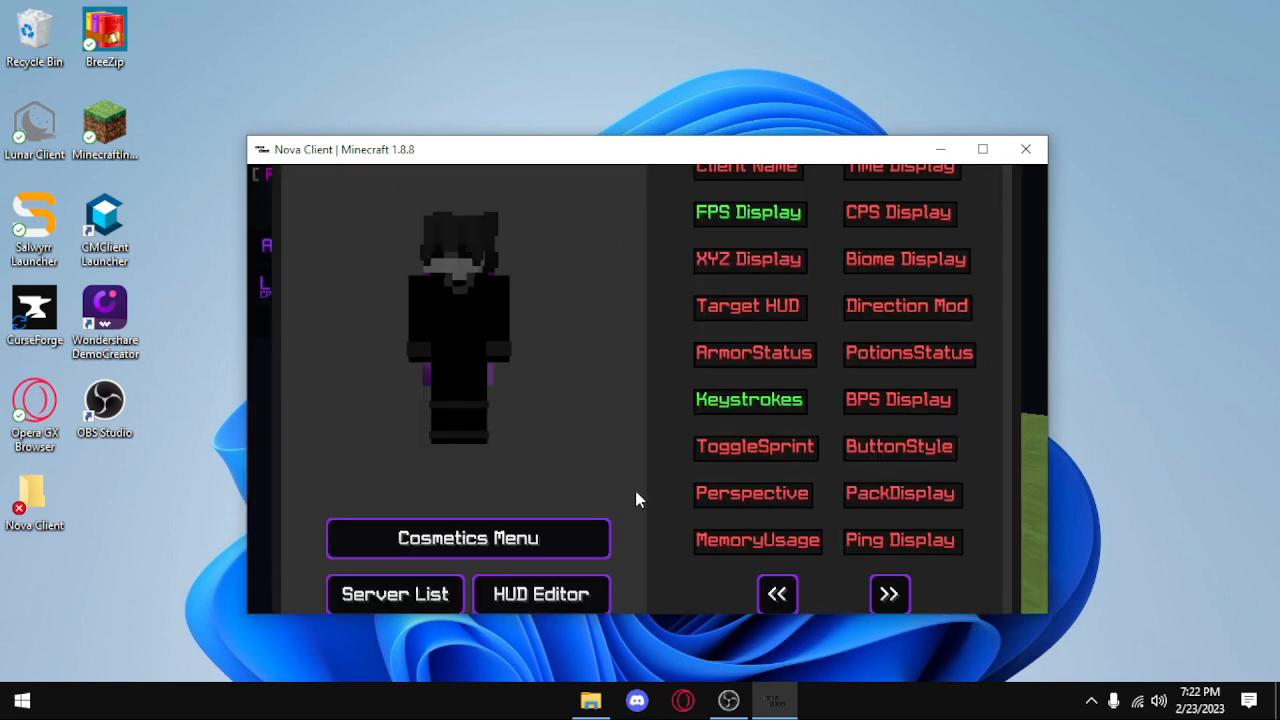
pyautogui.moveTo(724, 586)
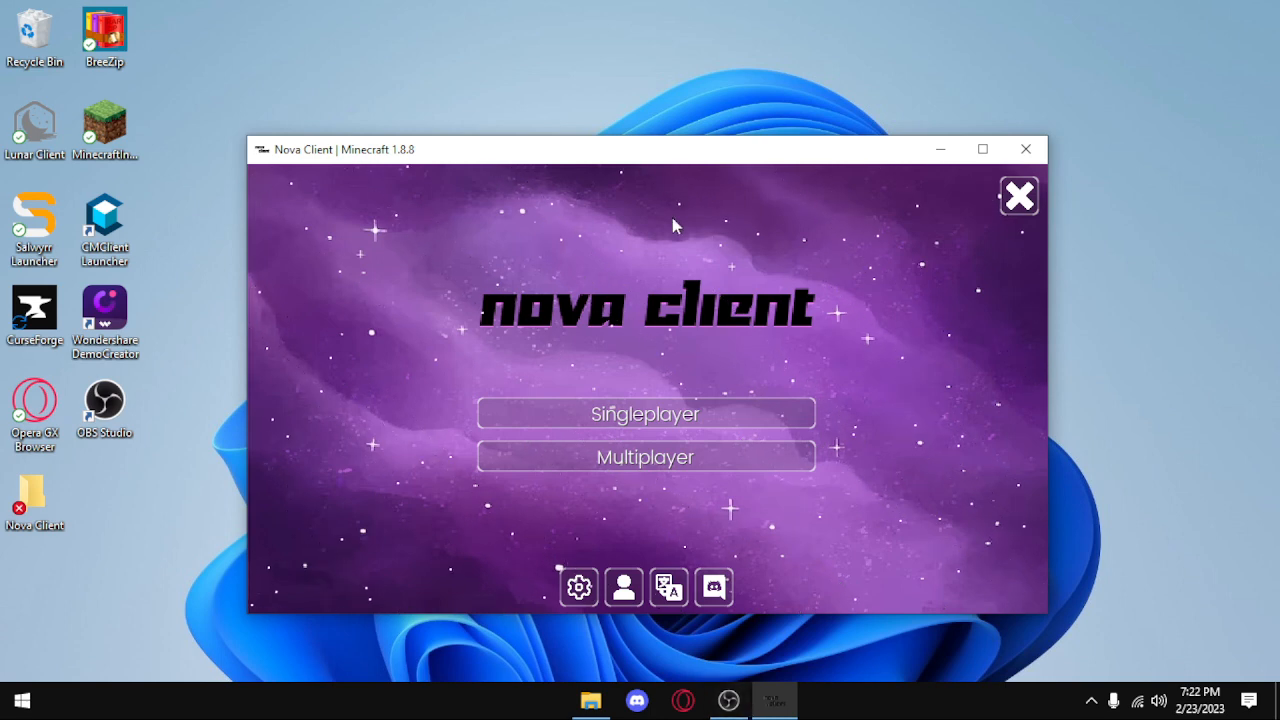
pyautogui.moveTo(984, 148)
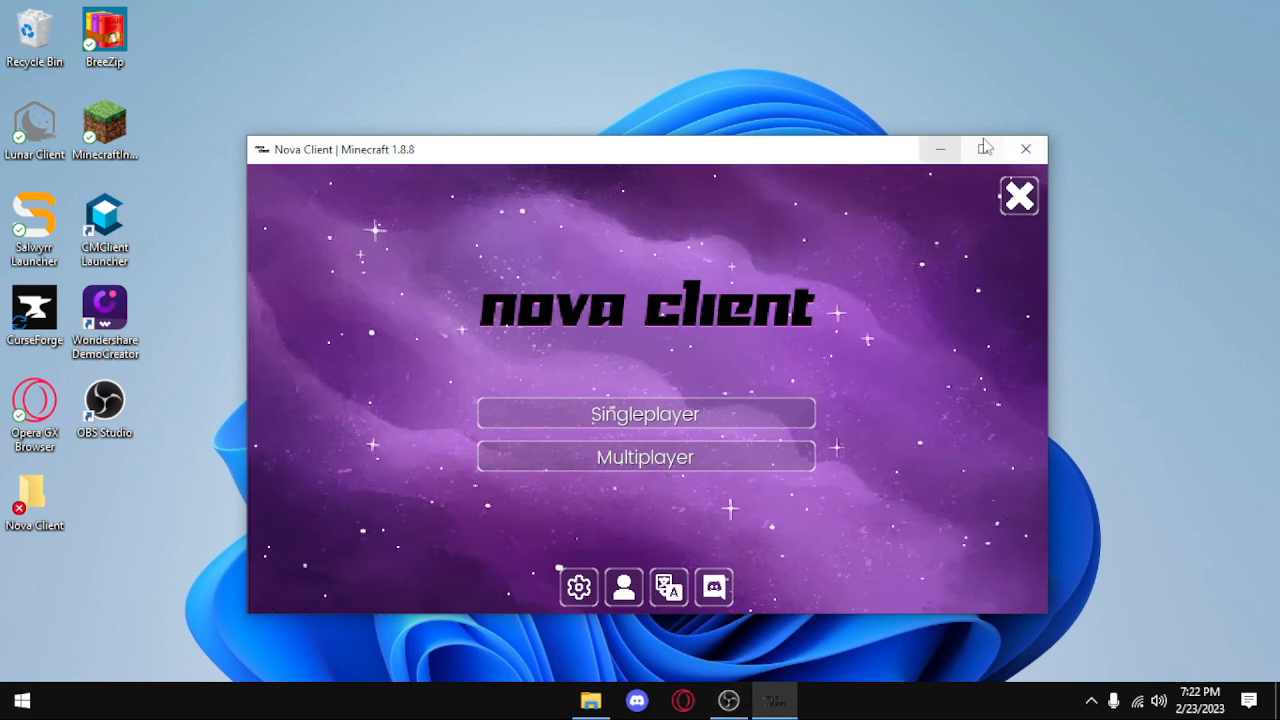